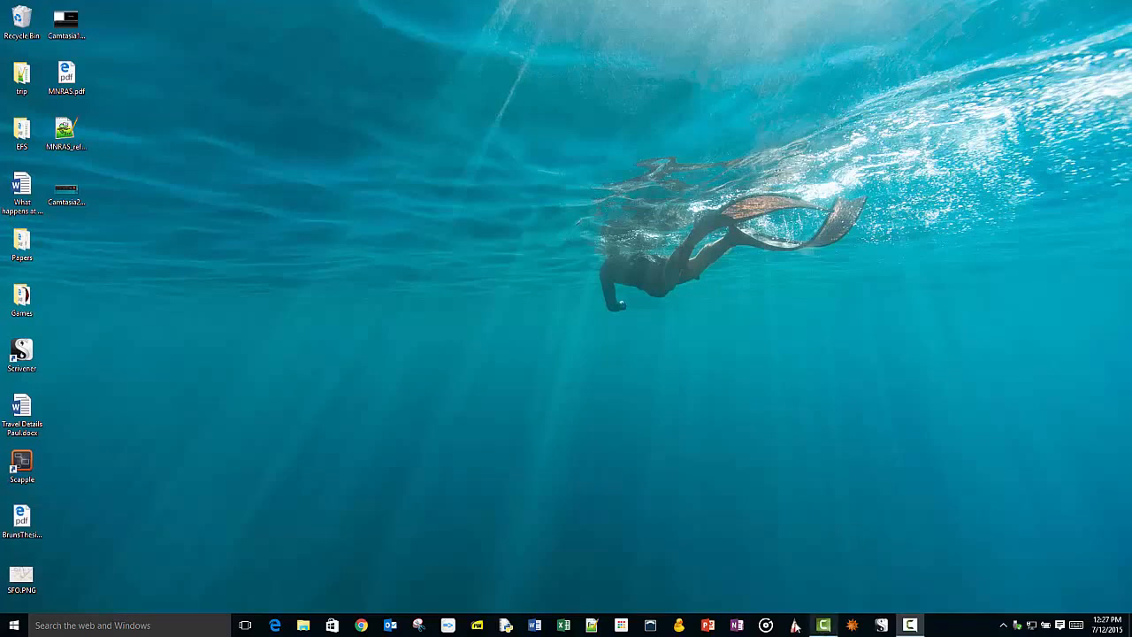
- Launch SketchBook Pro and draw a test squiggle on the blank canvas
{"action": "left_click", "coordinate": [794, 626]}
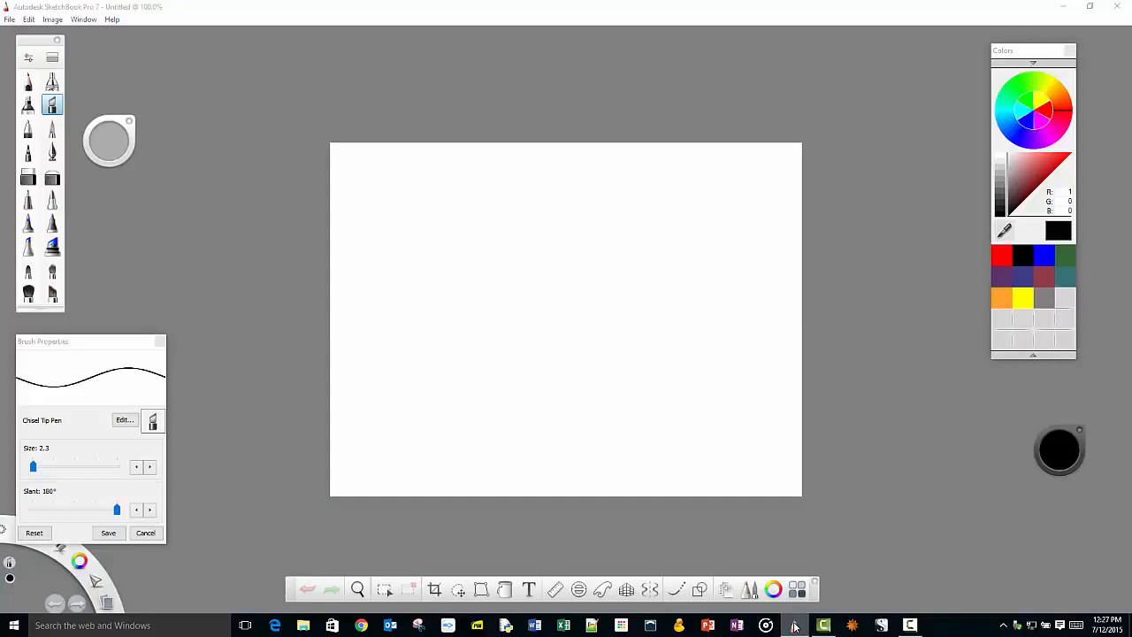
{"action": "left_click_drag", "start_coordinate": [409, 191], "coordinate": [517, 219]}
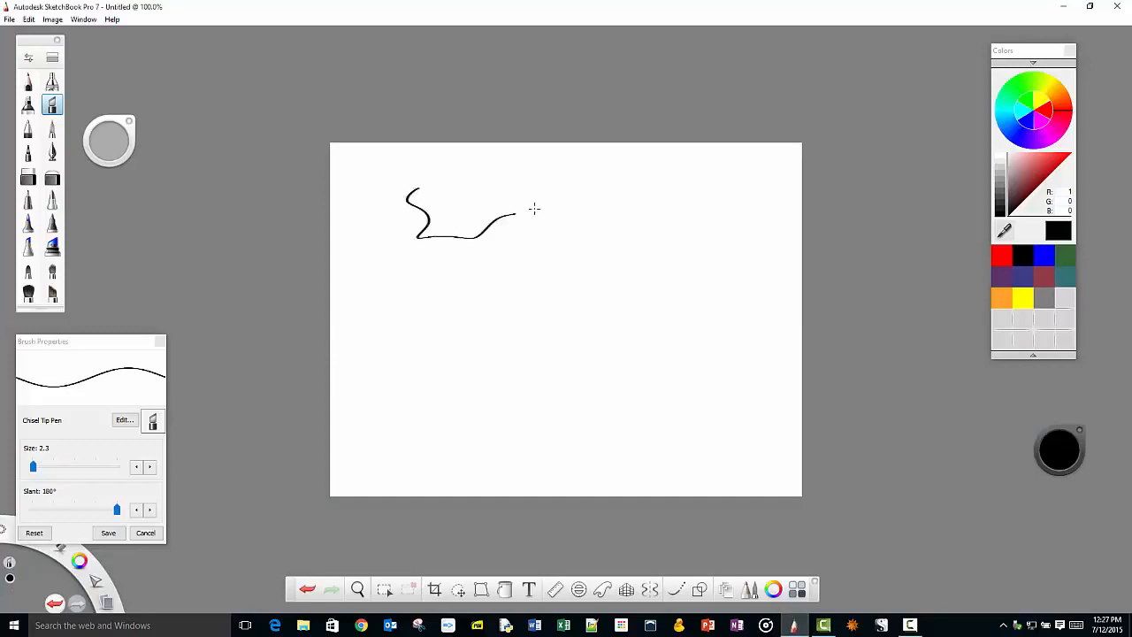
{"action": "mouse_move", "coordinate": [535, 177]}
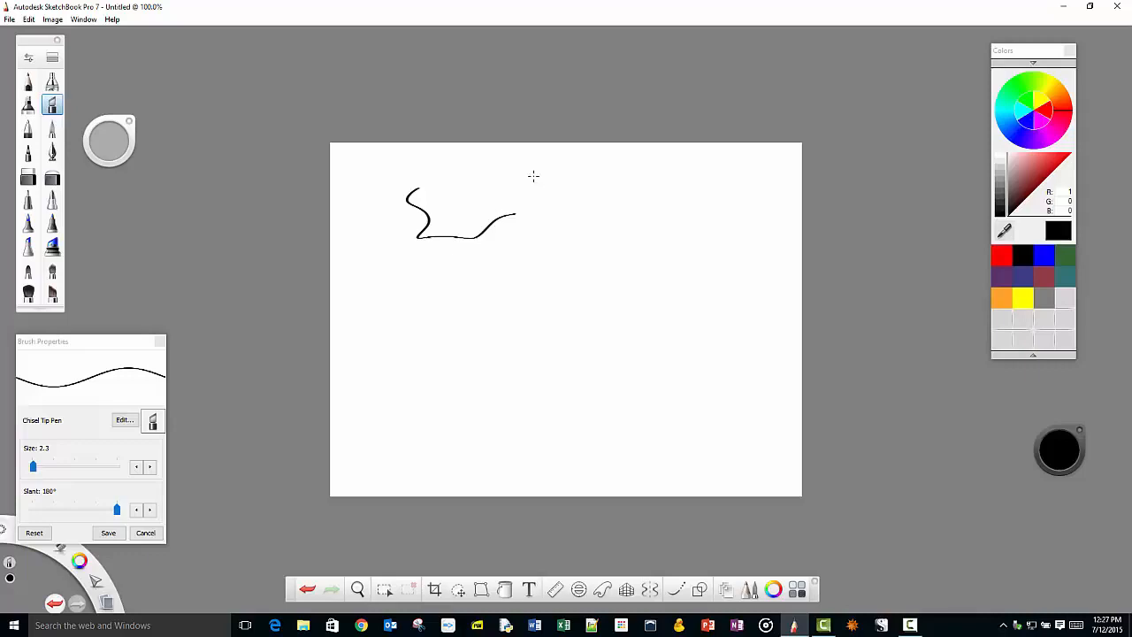
{"action": "mouse_move", "coordinate": [435, 57]}
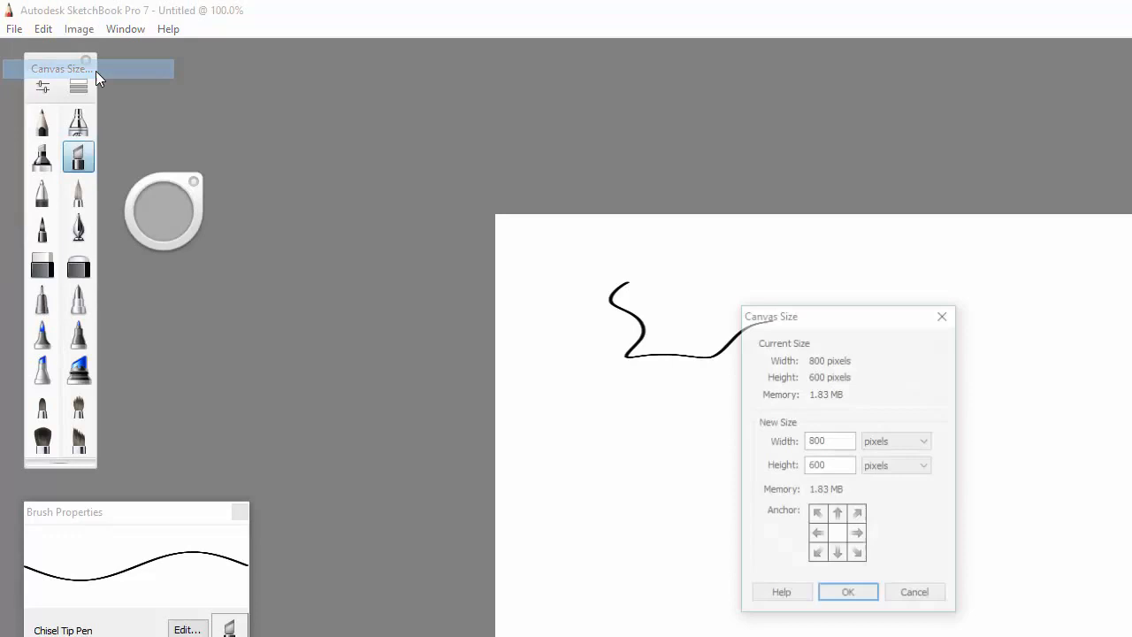
- Enlarge the canvas by setting its width to 10000 pixels and applying the new size
{"action": "left_click", "coordinate": [829, 441]}
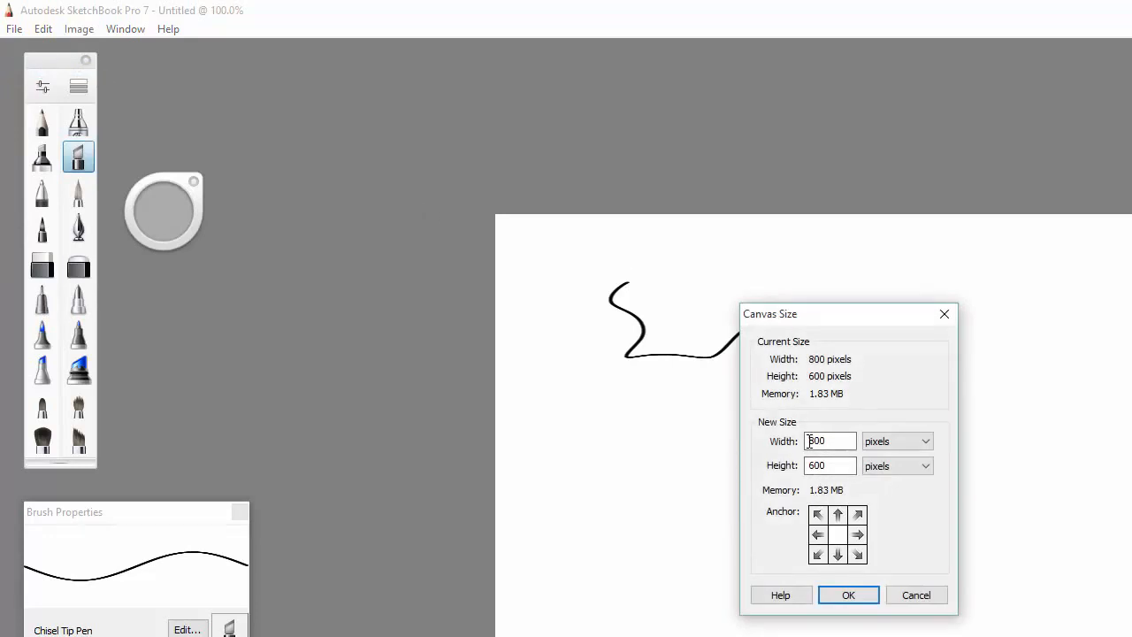
{"action": "triple_click", "coordinate": [829, 440]}
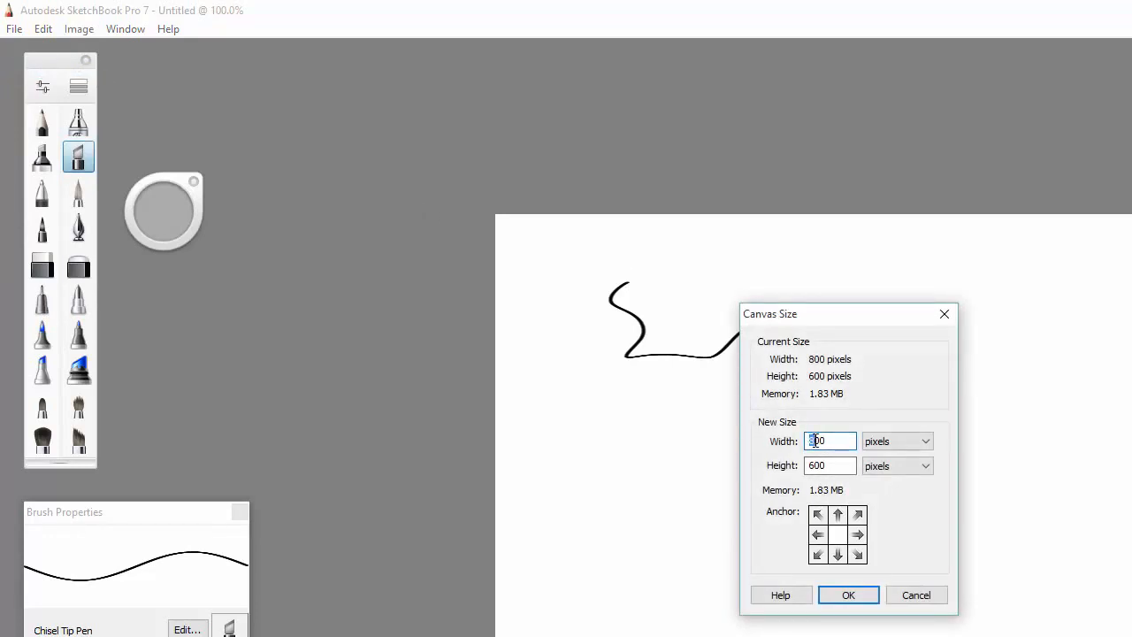
{"action": "type", "text": "10000"}
{"action": "left_click", "coordinate": [830, 465]}
{"action": "type", "text": "4000"}
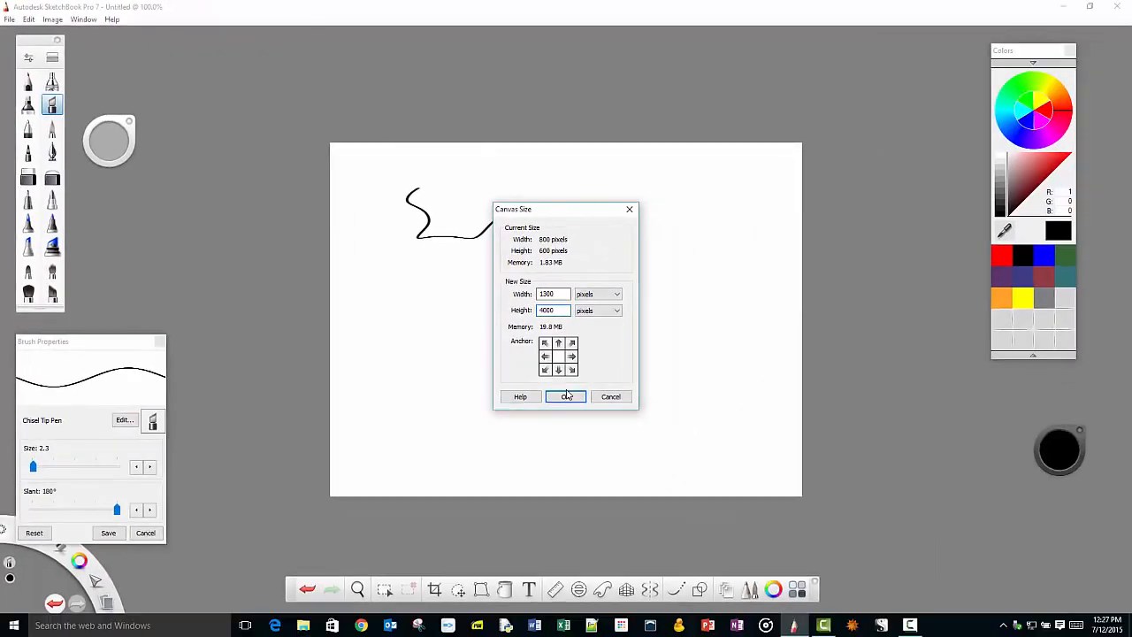
{"action": "left_click", "coordinate": [566, 396]}
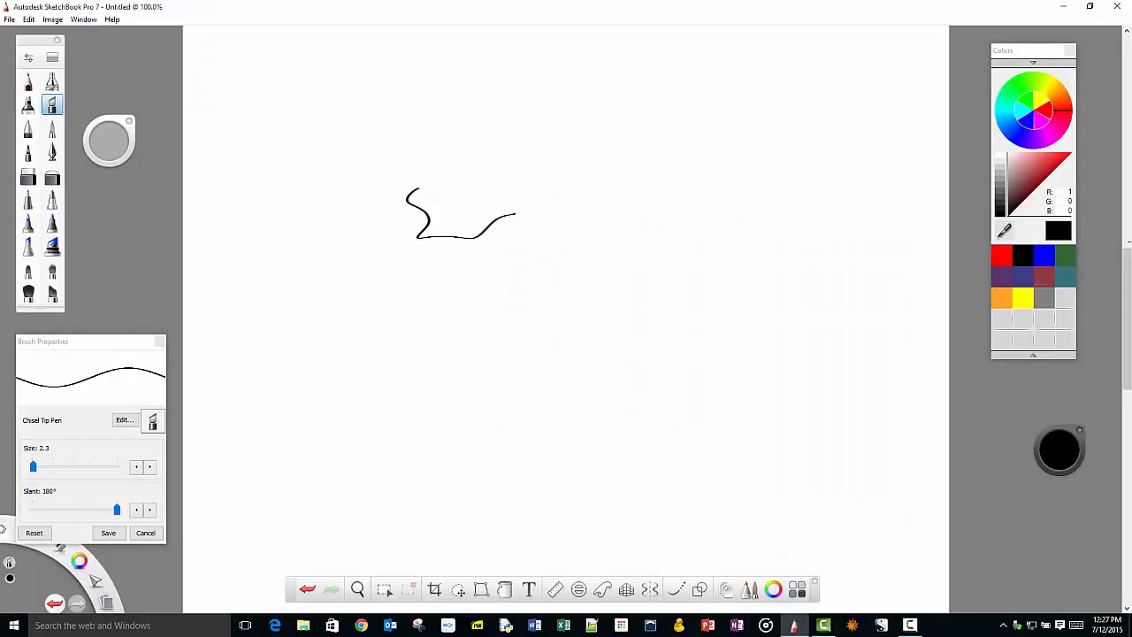
- Undo the test squiggle, then draw a double-headed arrow, a wavy line and dashed vertical marks
{"action": "key", "text": "ctrl+z"}
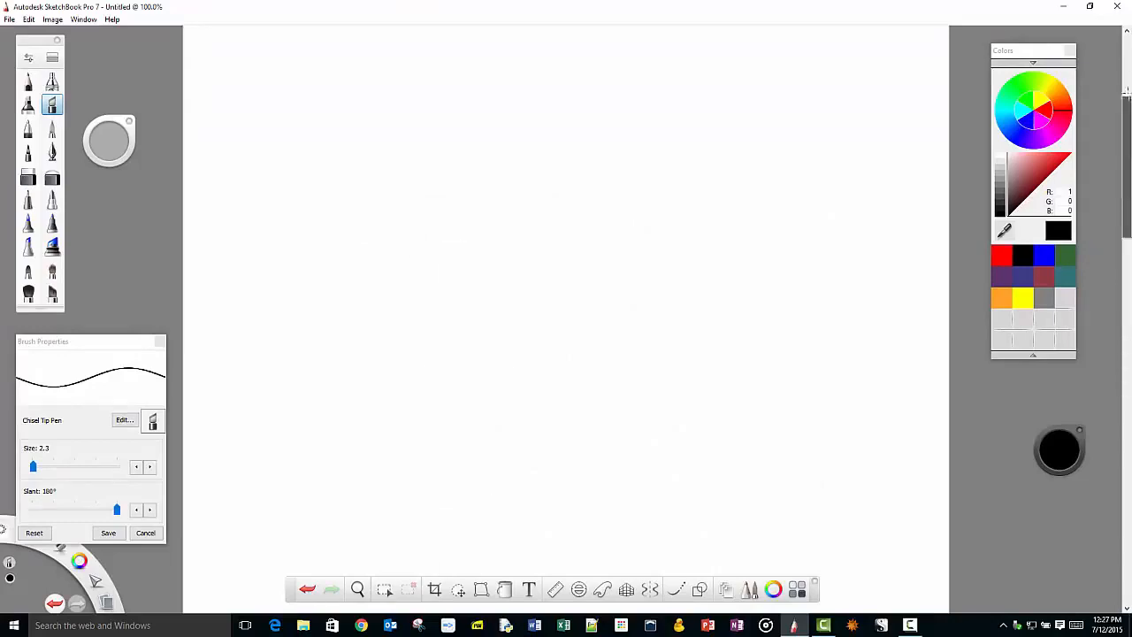
{"action": "mouse_move", "coordinate": [197, 42]}
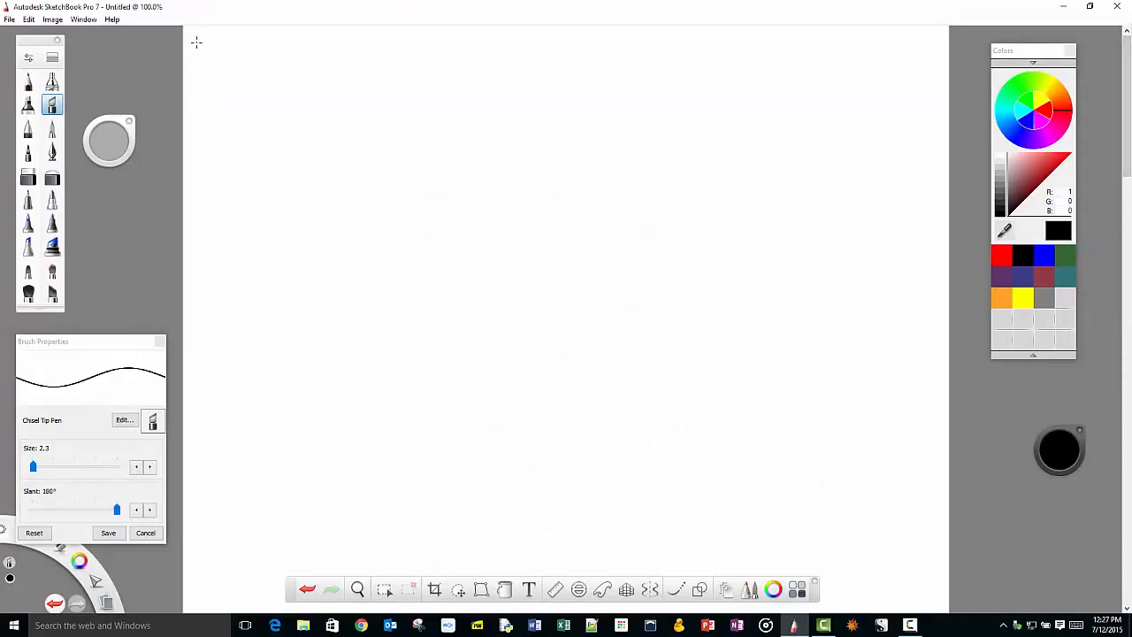
{"action": "left_click_drag", "start_coordinate": [193, 51], "coordinate": [920, 73]}
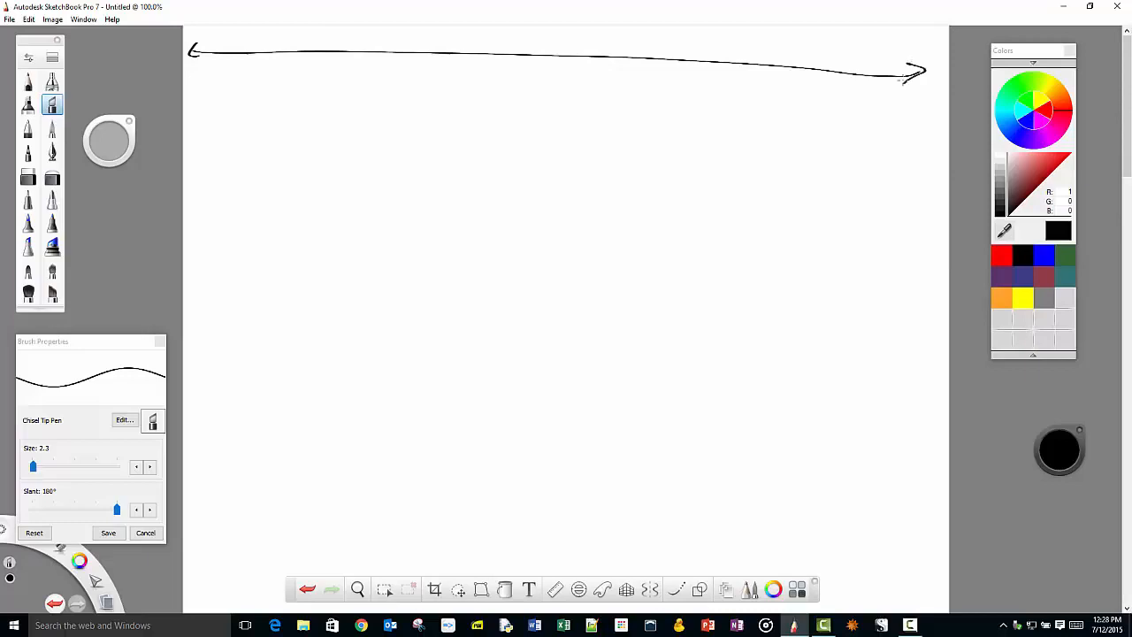
{"action": "mouse_move", "coordinate": [244, 120]}
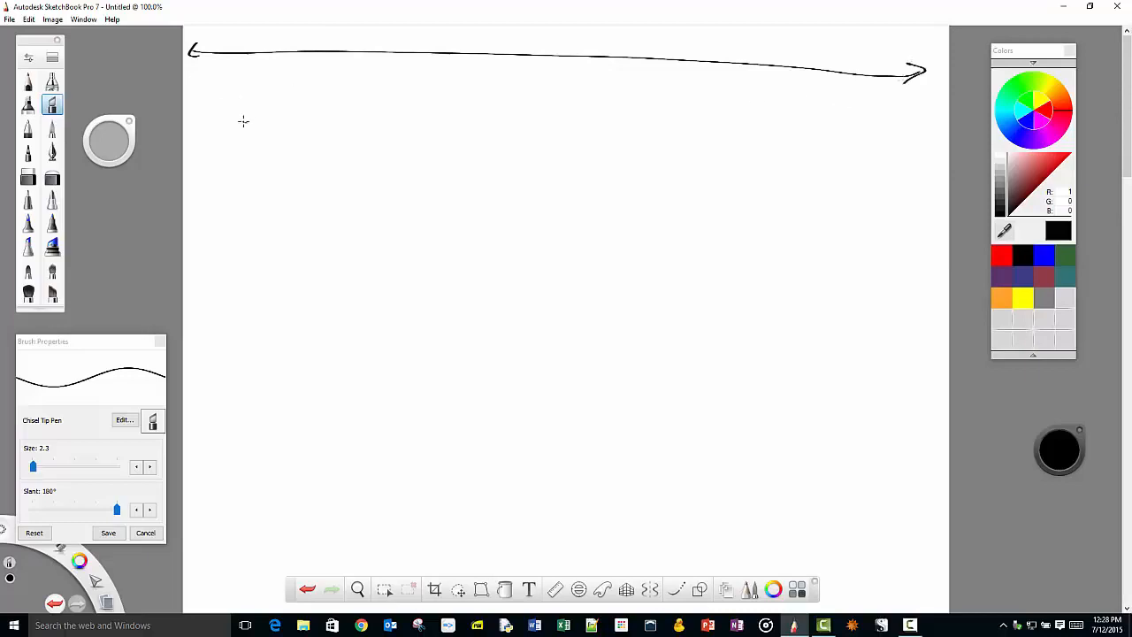
{"action": "left_click_drag", "start_coordinate": [244, 120], "coordinate": [888, 124]}
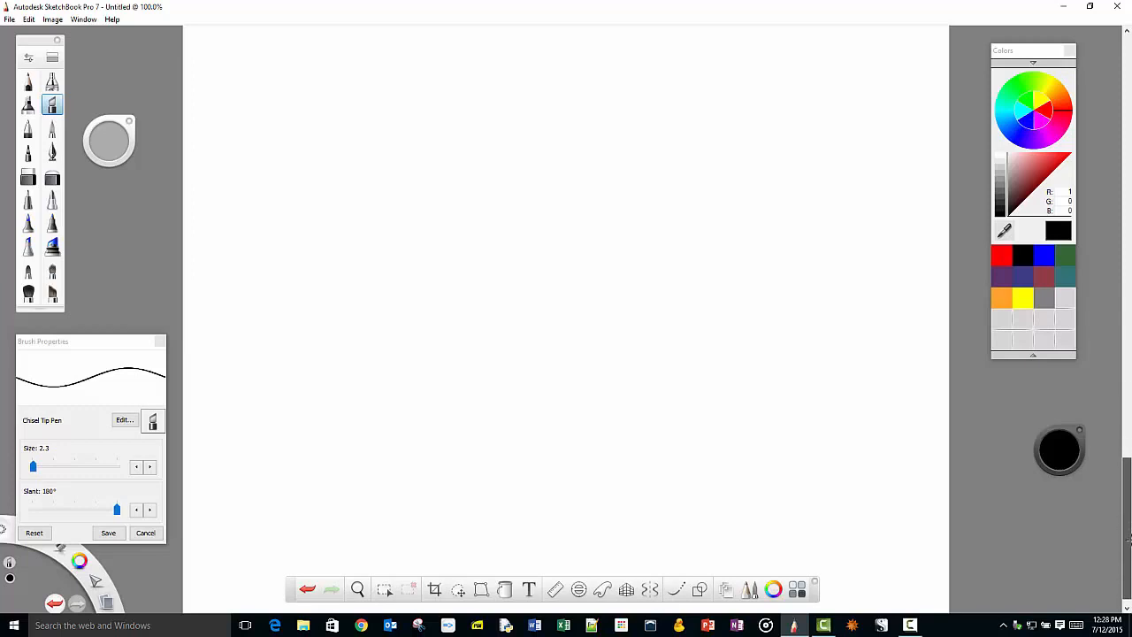
{"action": "left_click_drag", "start_coordinate": [191, 53], "coordinate": [920, 73]}
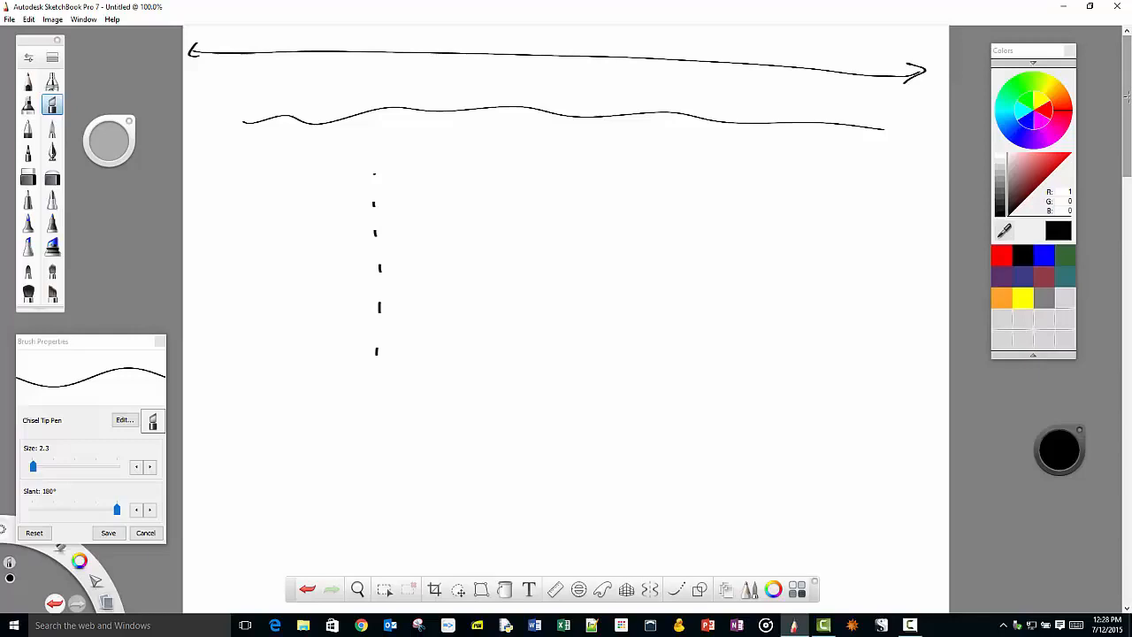
{"action": "mouse_move", "coordinate": [755, 103]}
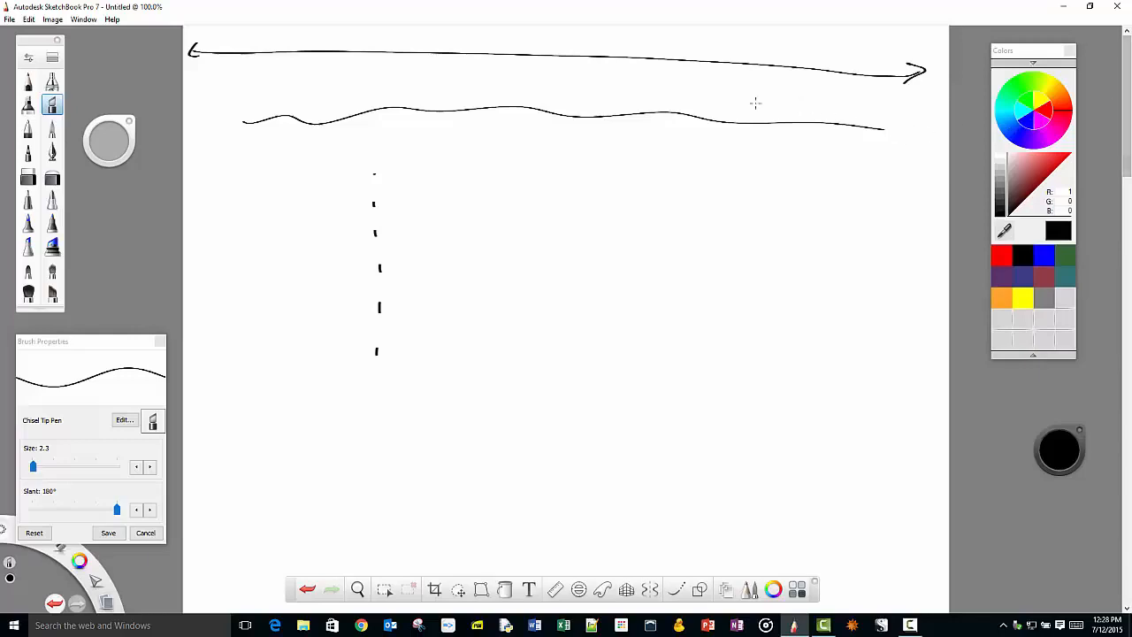
{"action": "mouse_move", "coordinate": [701, 157]}
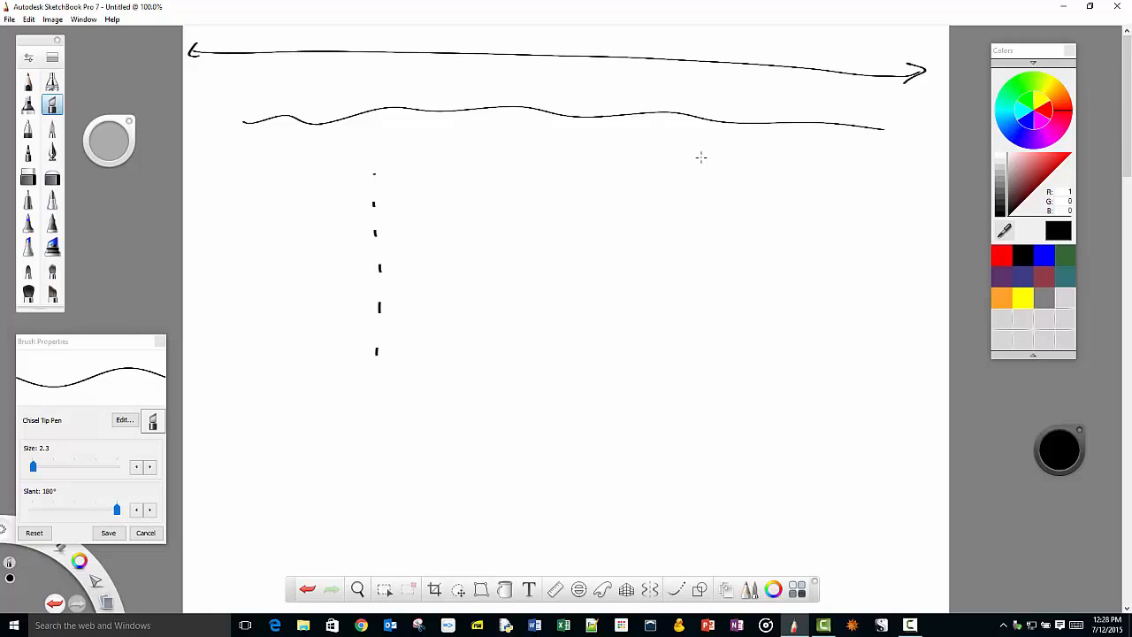
{"action": "mouse_move", "coordinate": [821, 307]}
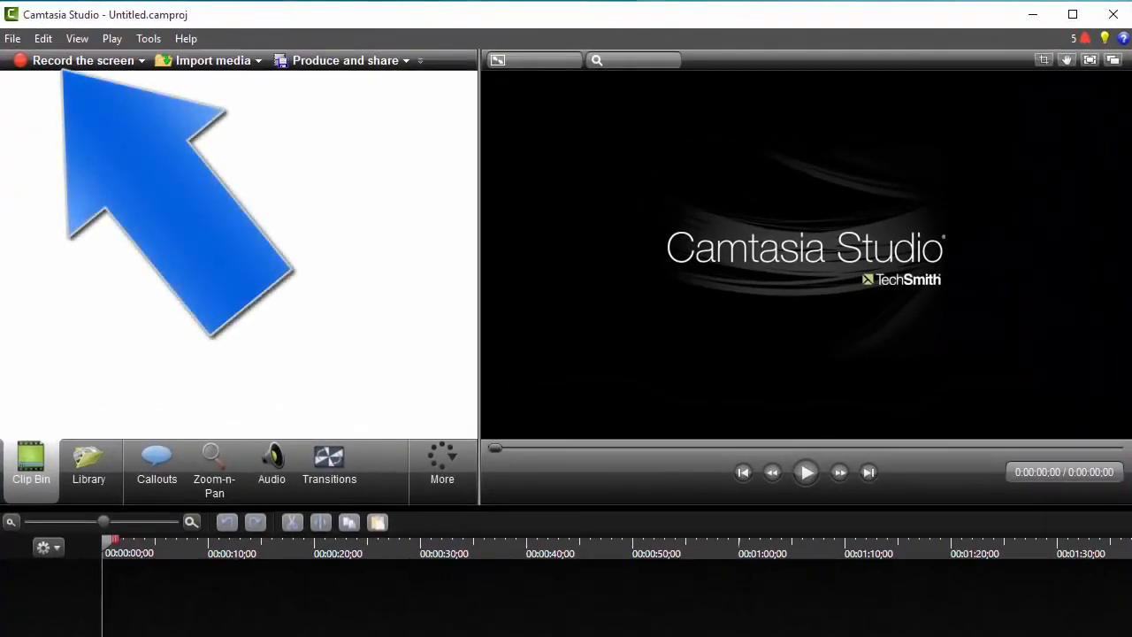
- Record the drawing session so capture-1.trec lands on Track 1
{"action": "left_click", "coordinate": [81, 60]}
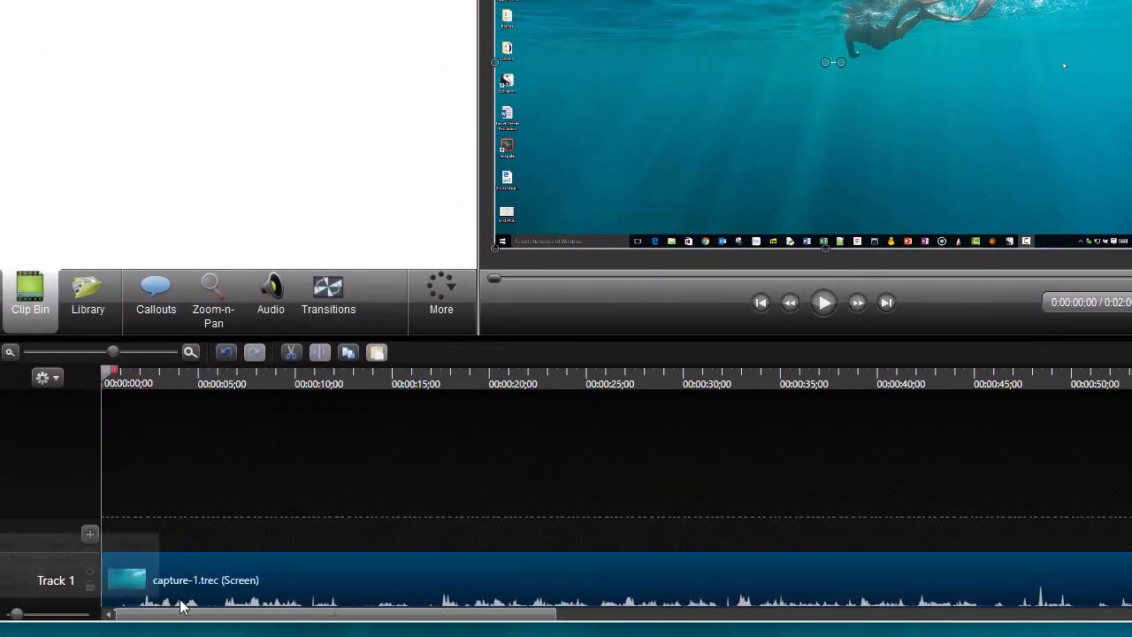
{"action": "mouse_move", "coordinate": [510, 609]}
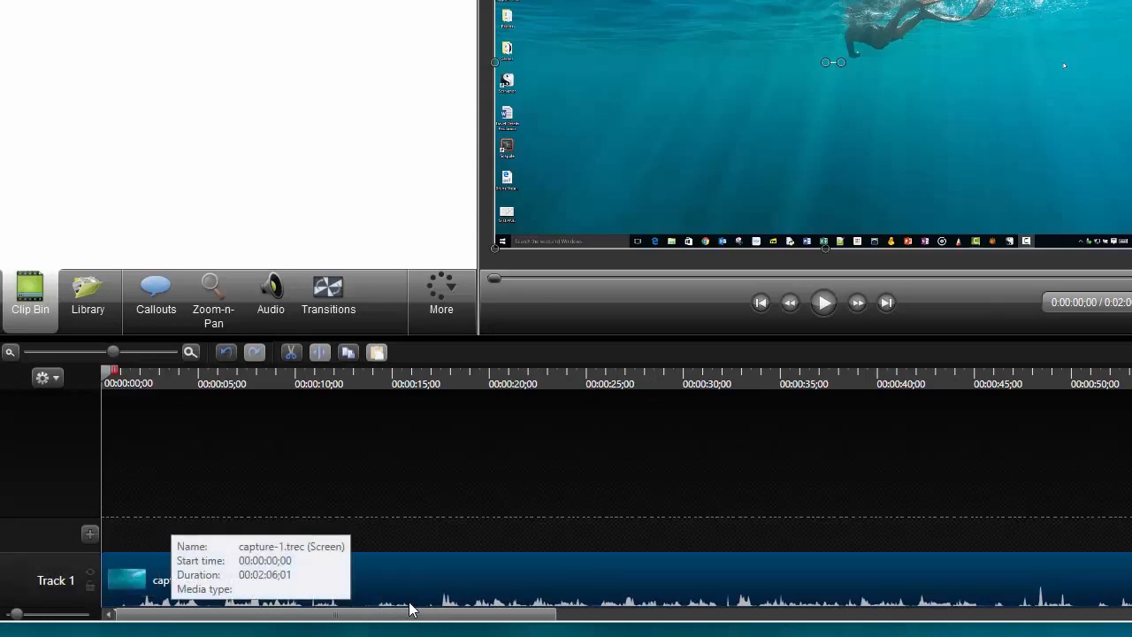
{"action": "mouse_move", "coordinate": [99, 378]}
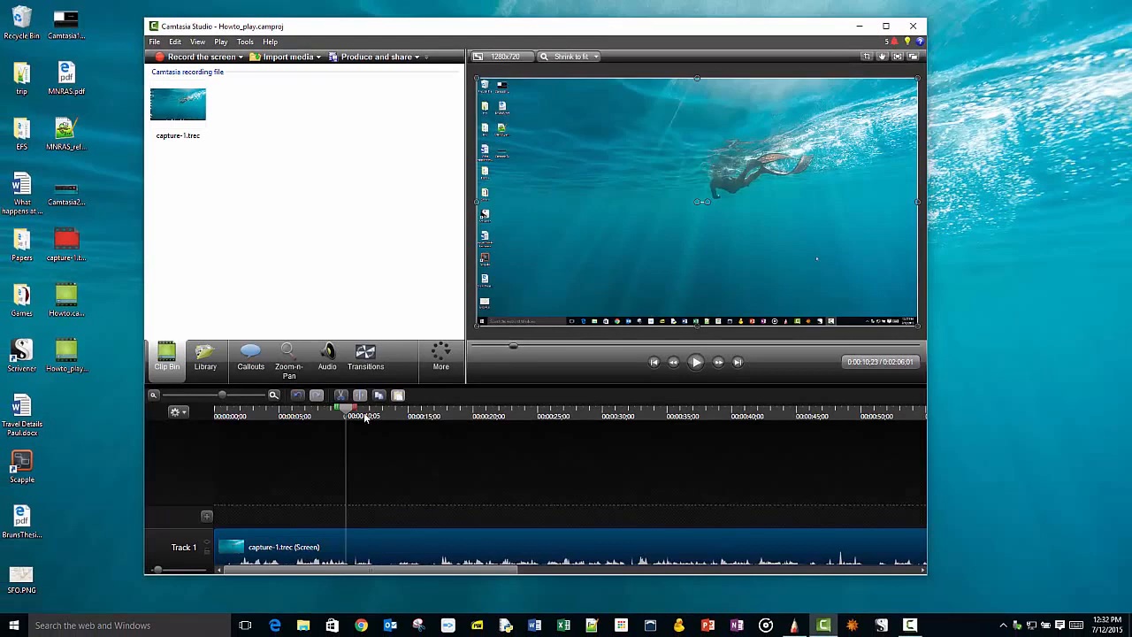
- Move the playhead partway into the two-minute recording to preview the drawing
{"action": "left_click", "coordinate": [456, 409]}
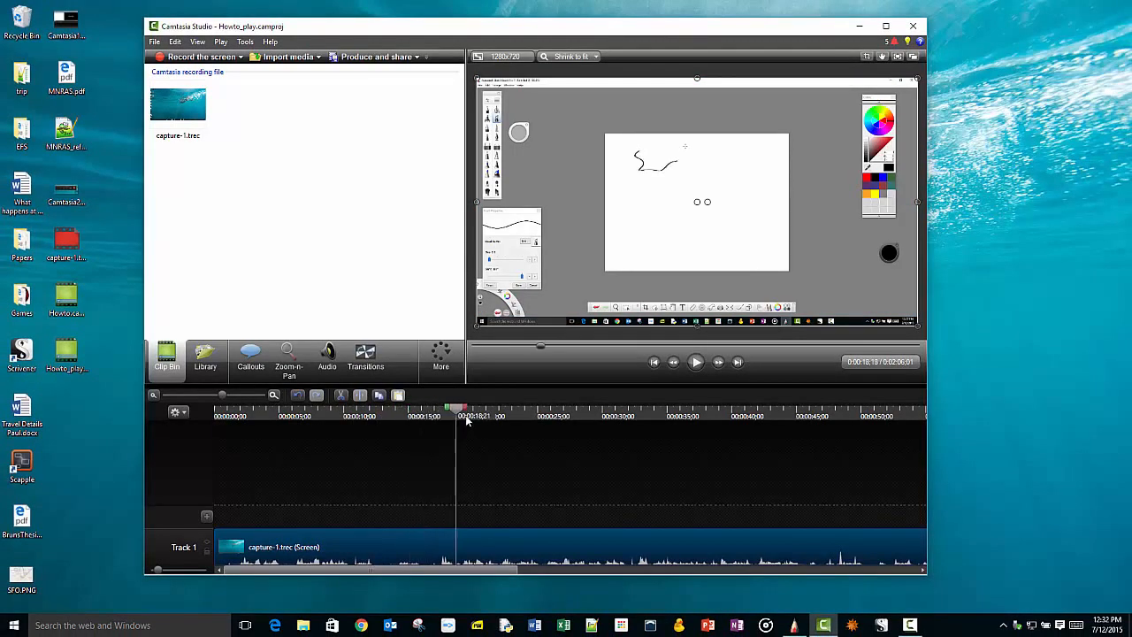
{"action": "left_click", "coordinate": [611, 406]}
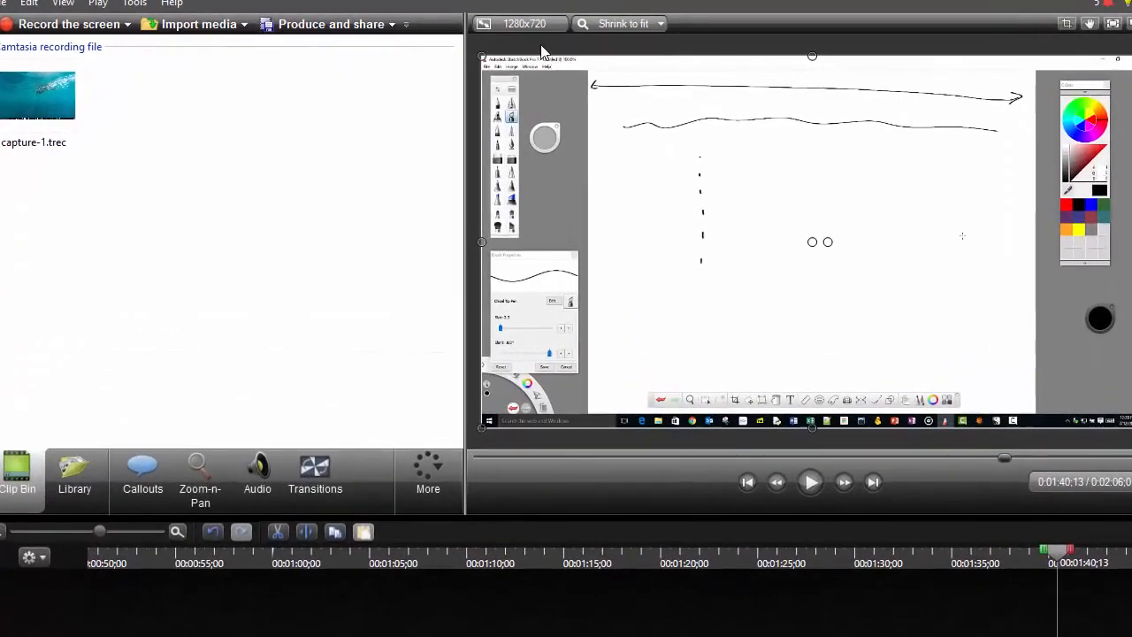
{"action": "mouse_move", "coordinate": [523, 25]}
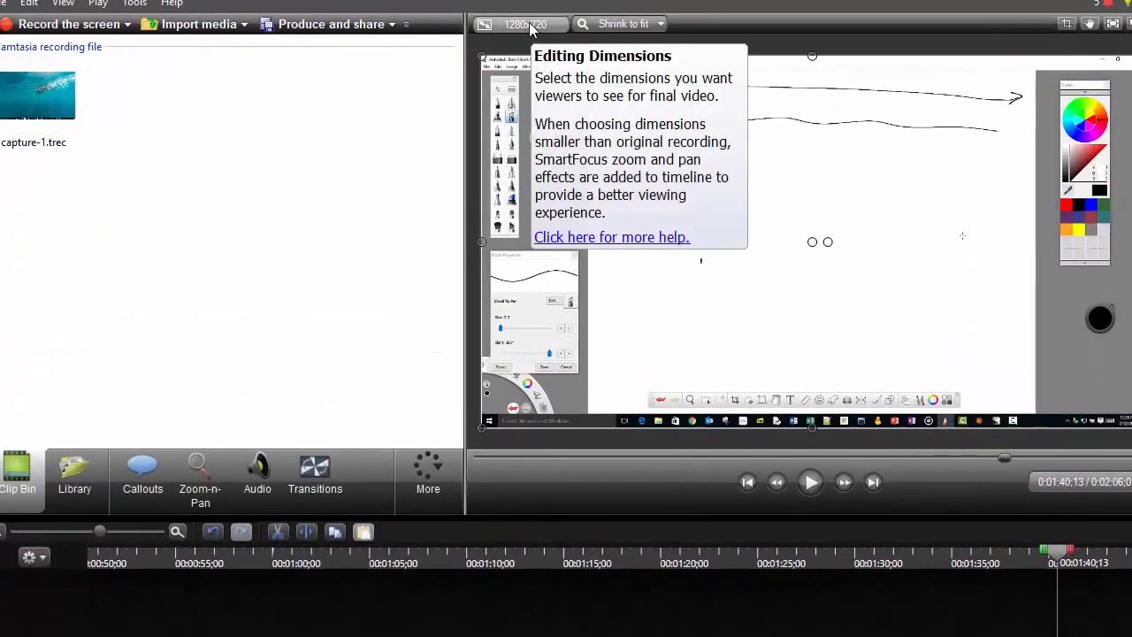
- Set the editing dimensions to Maximum 720p HD, 1280 by 720
{"action": "left_click", "coordinate": [524, 24]}
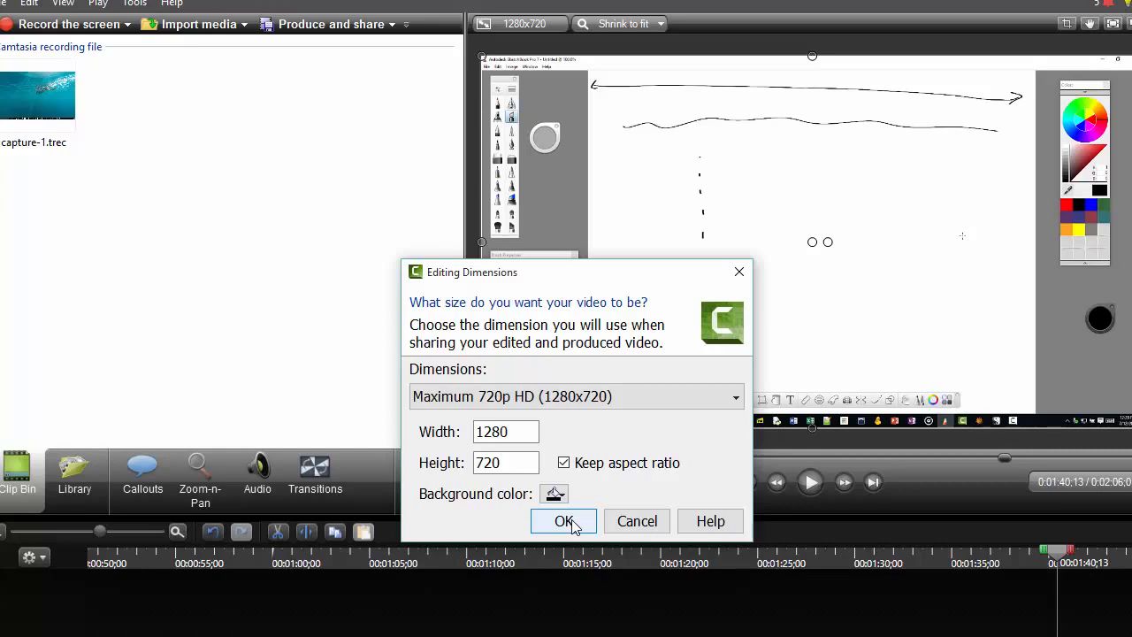
{"action": "left_click", "coordinate": [562, 520]}
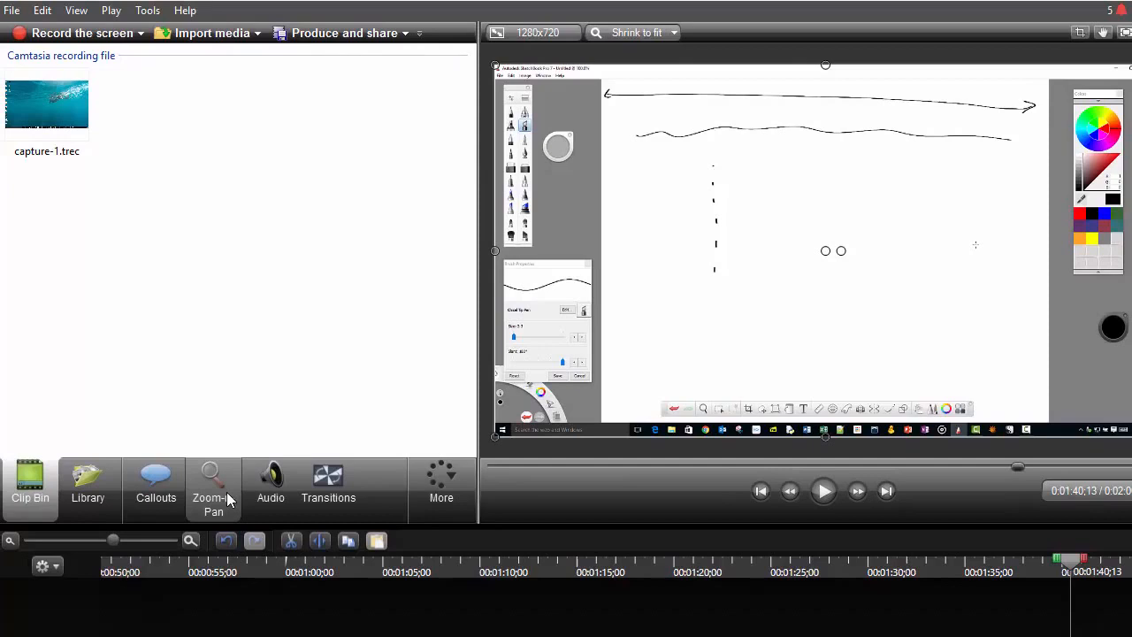
- Frame the Zoom-n-Pan rectangle over just the whiteboard canvas at 1:1 scale, 100%
{"action": "left_click", "coordinate": [212, 486]}
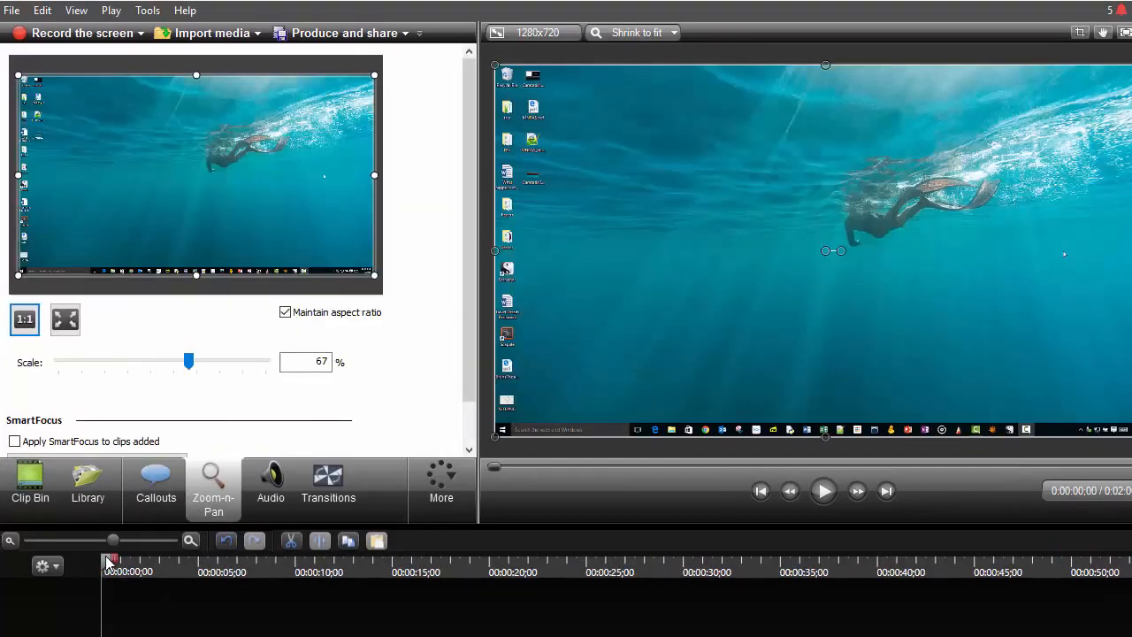
{"action": "left_click", "coordinate": [24, 318]}
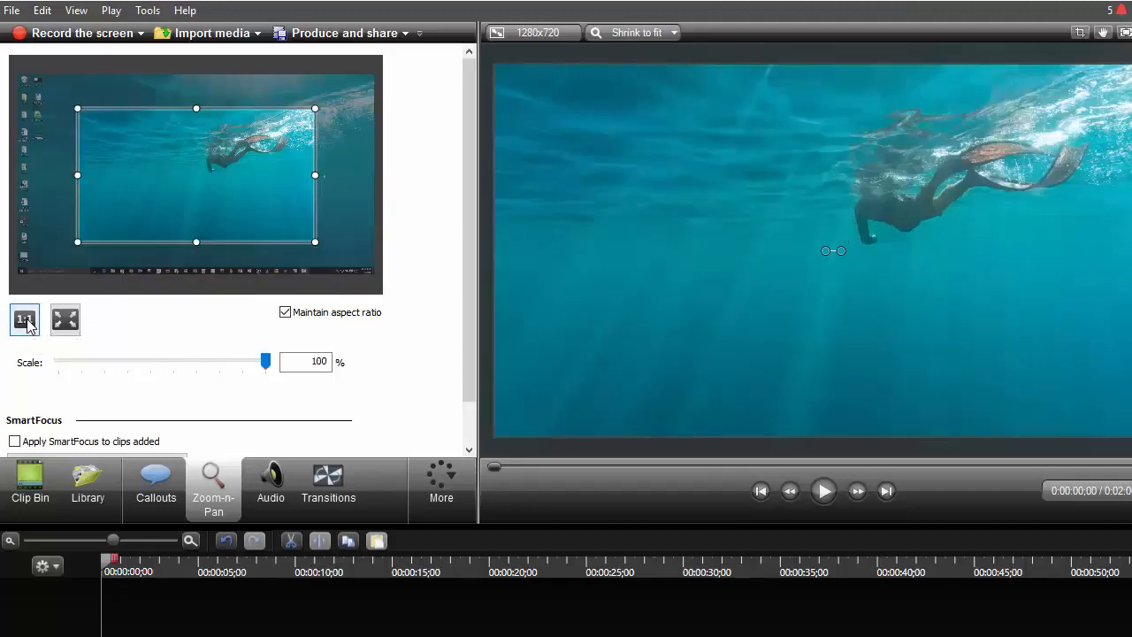
{"action": "left_click", "coordinate": [24, 318]}
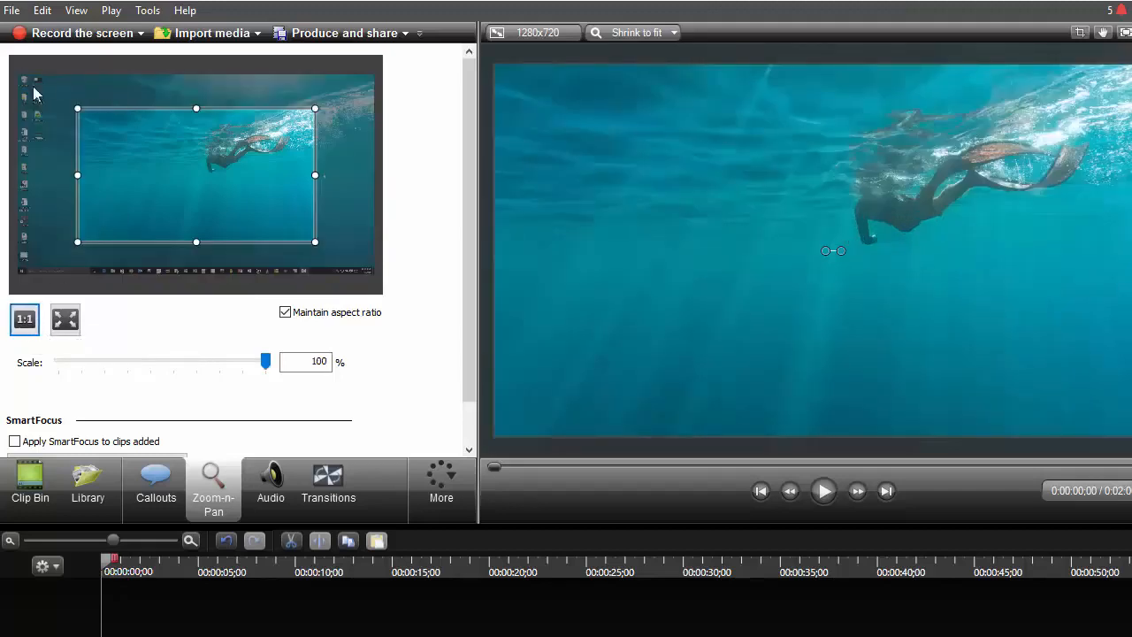
{"action": "mouse_move", "coordinate": [159, 99]}
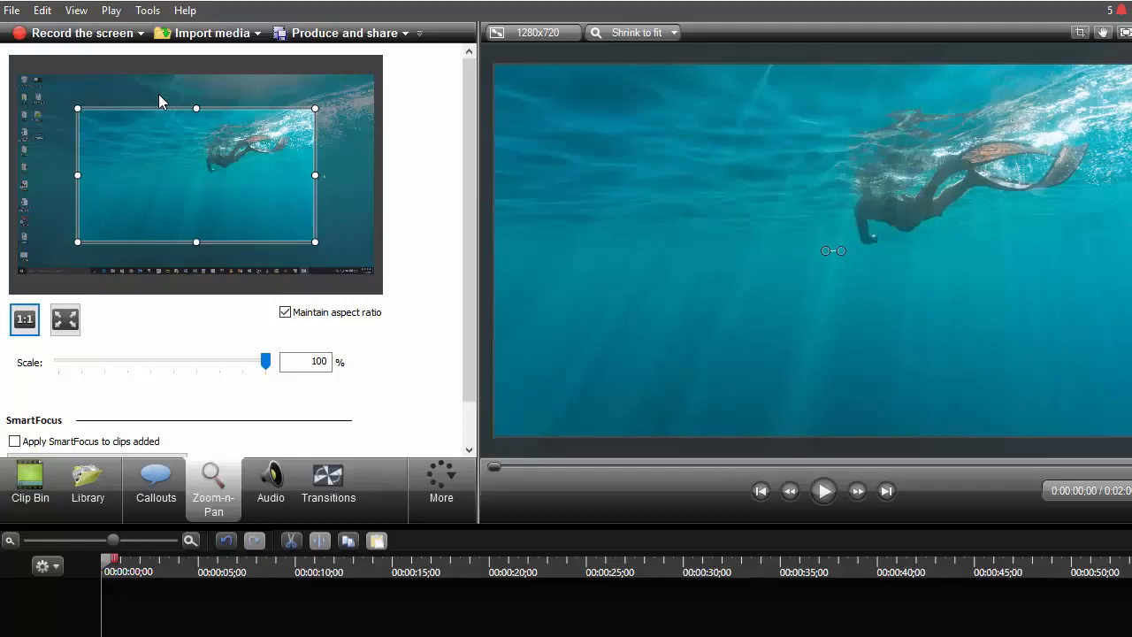
{"action": "mouse_move", "coordinate": [153, 343]}
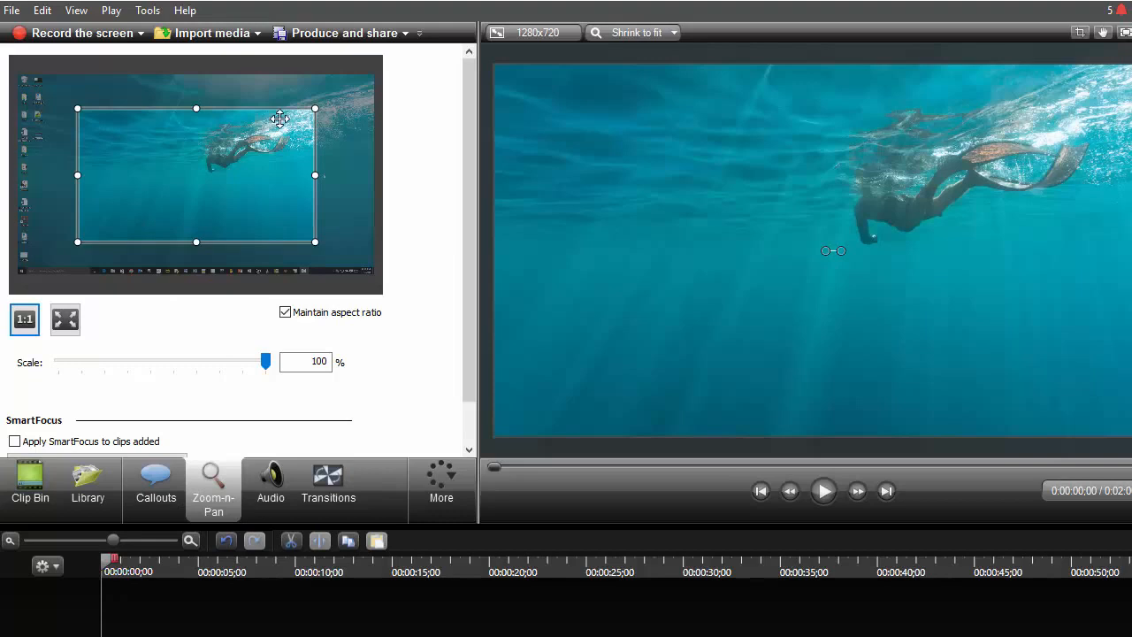
{"action": "mouse_move", "coordinate": [168, 209]}
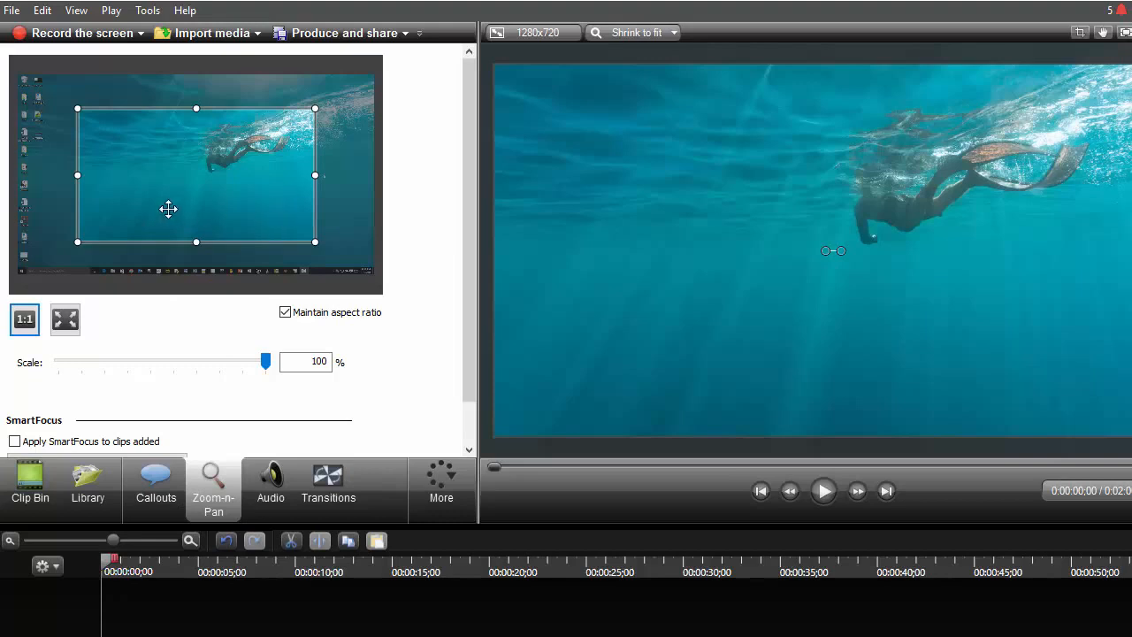
{"action": "mouse_move", "coordinate": [113, 605]}
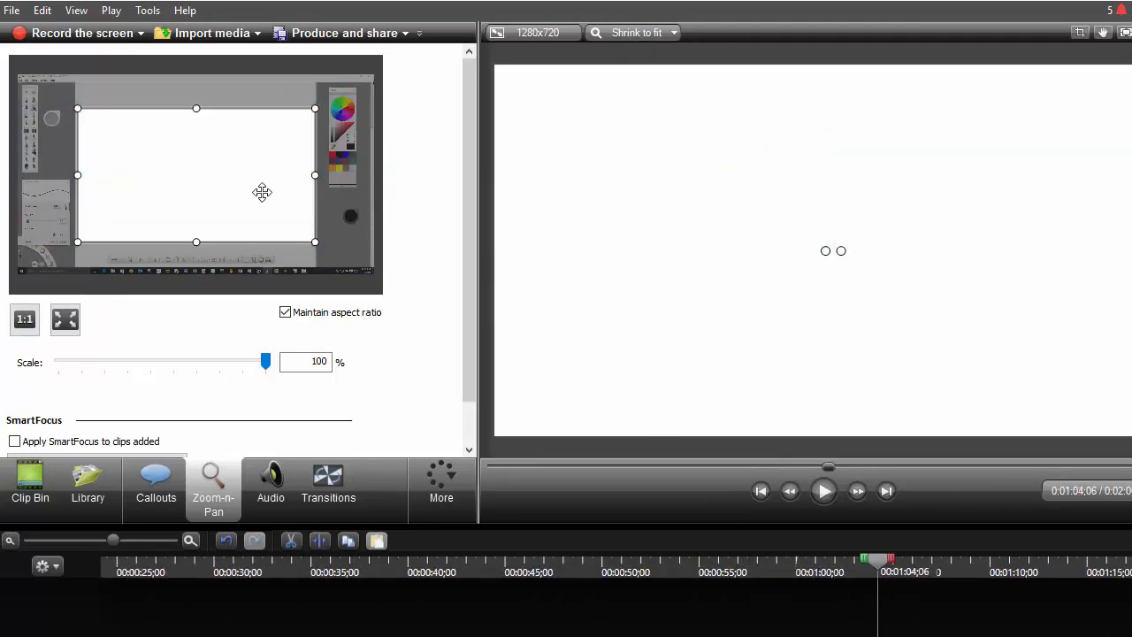
{"action": "left_click_drag", "start_coordinate": [262, 191], "coordinate": [254, 163]}
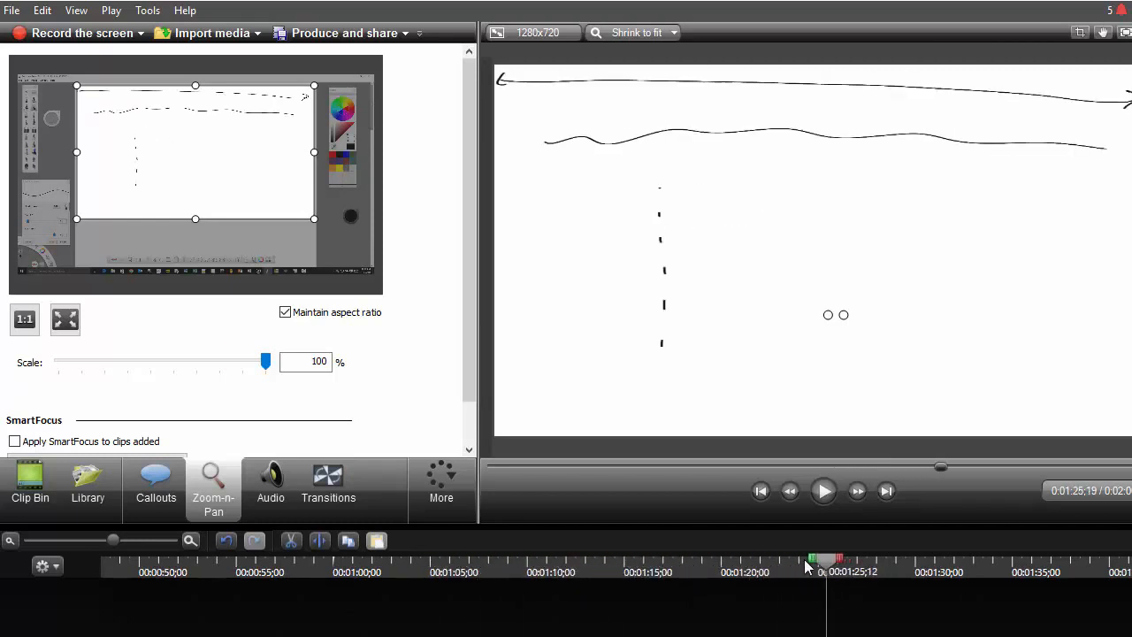
{"action": "left_click_drag", "start_coordinate": [822, 558], "coordinate": [774, 559]}
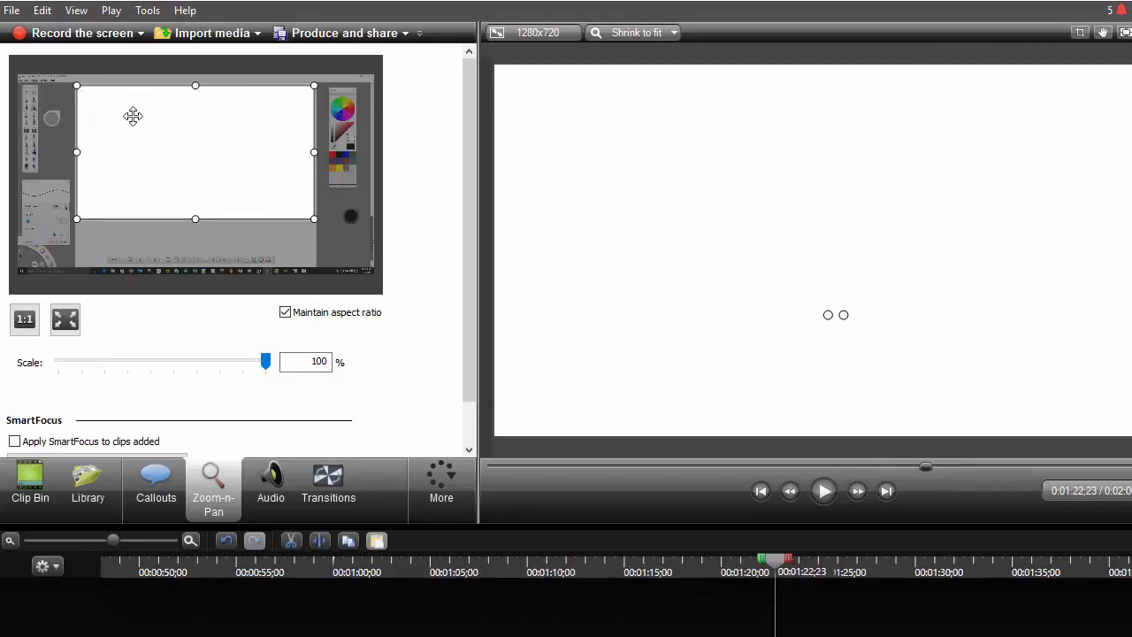
{"action": "mouse_move", "coordinate": [292, 301]}
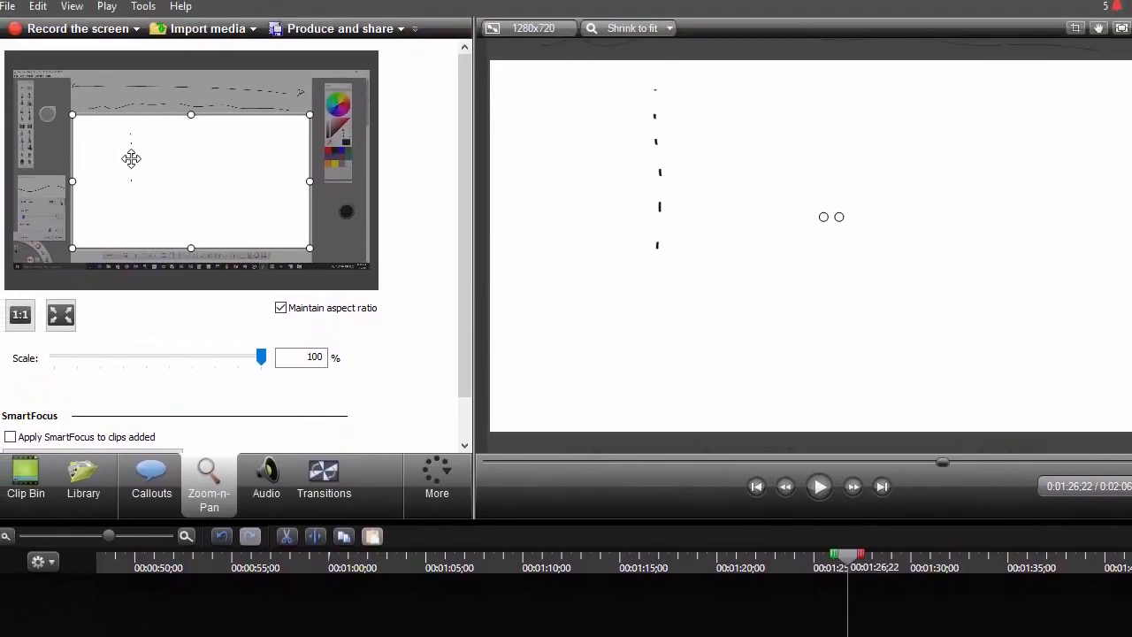
{"action": "mouse_move", "coordinate": [20, 315]}
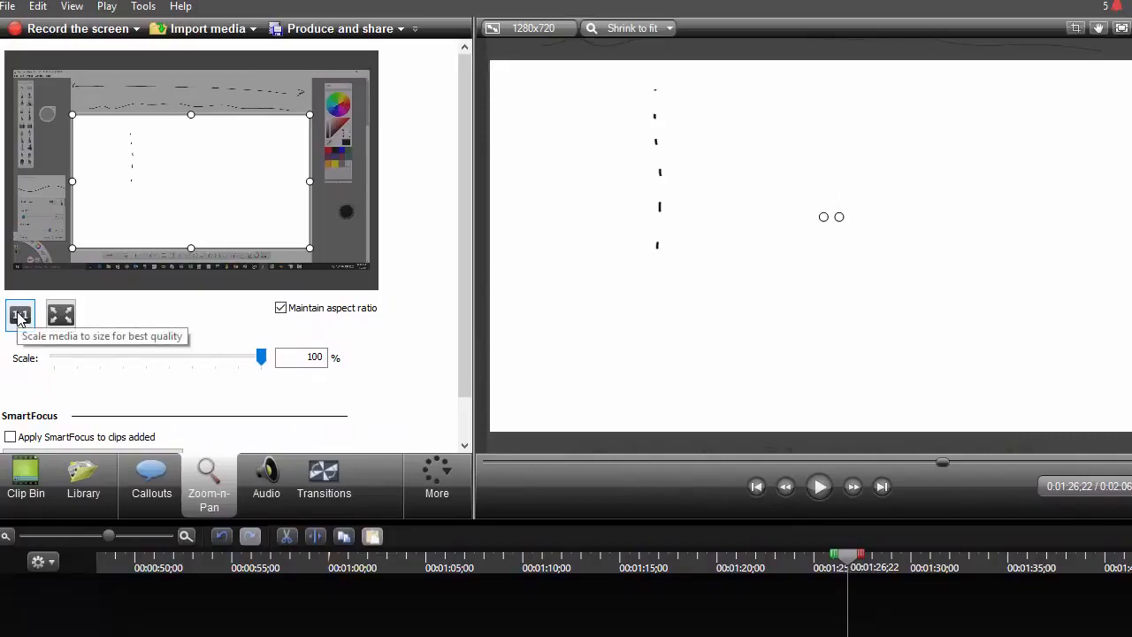
{"action": "left_click", "coordinate": [19, 315]}
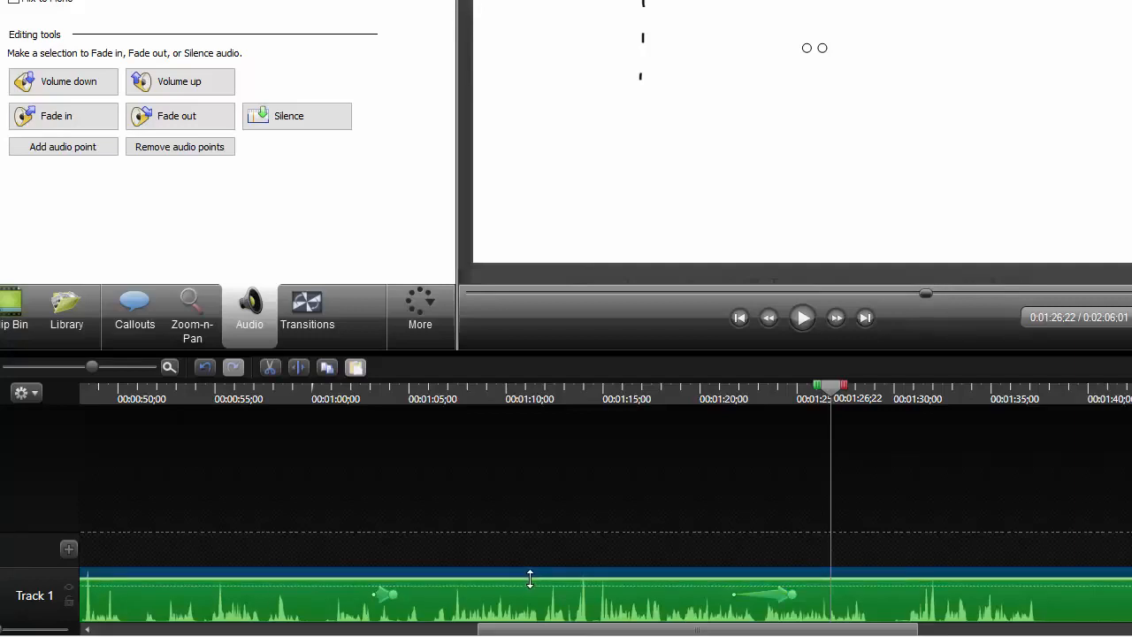
- Move the playhead to about 1:14 and briefly play the dashed-marks section
{"action": "left_click", "coordinate": [591, 386]}
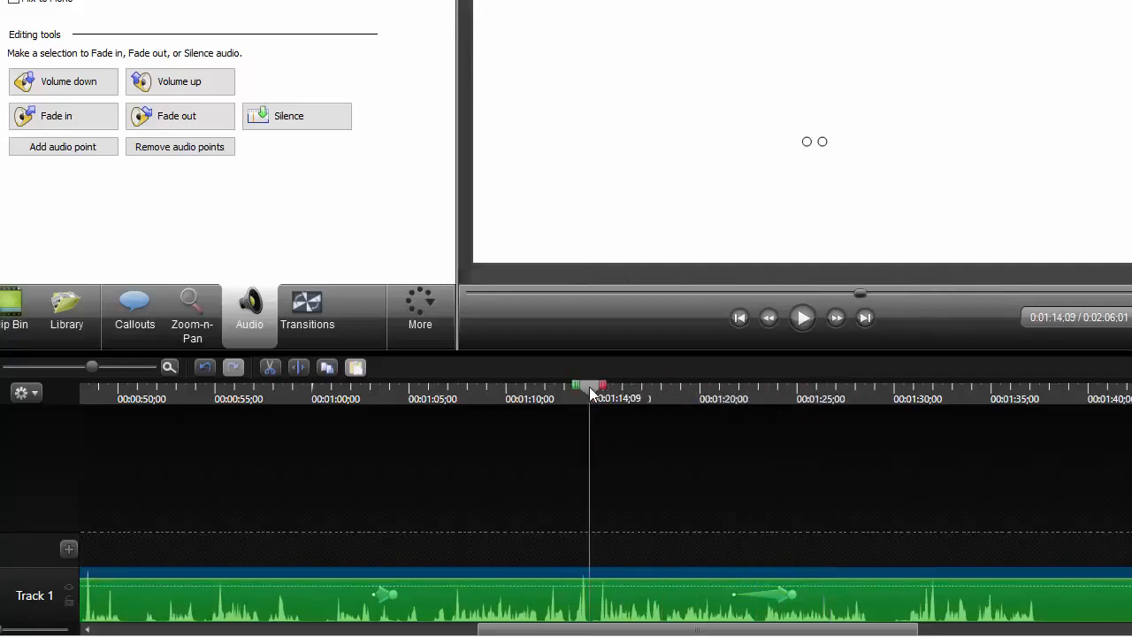
{"action": "left_click", "coordinate": [801, 317]}
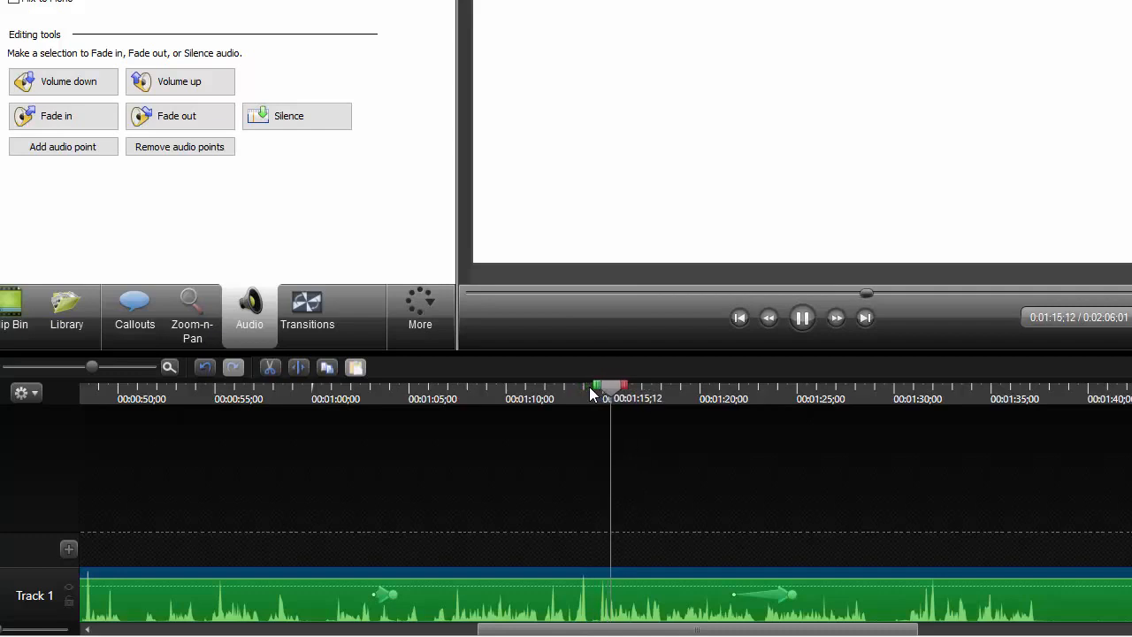
{"action": "left_click", "coordinate": [801, 318]}
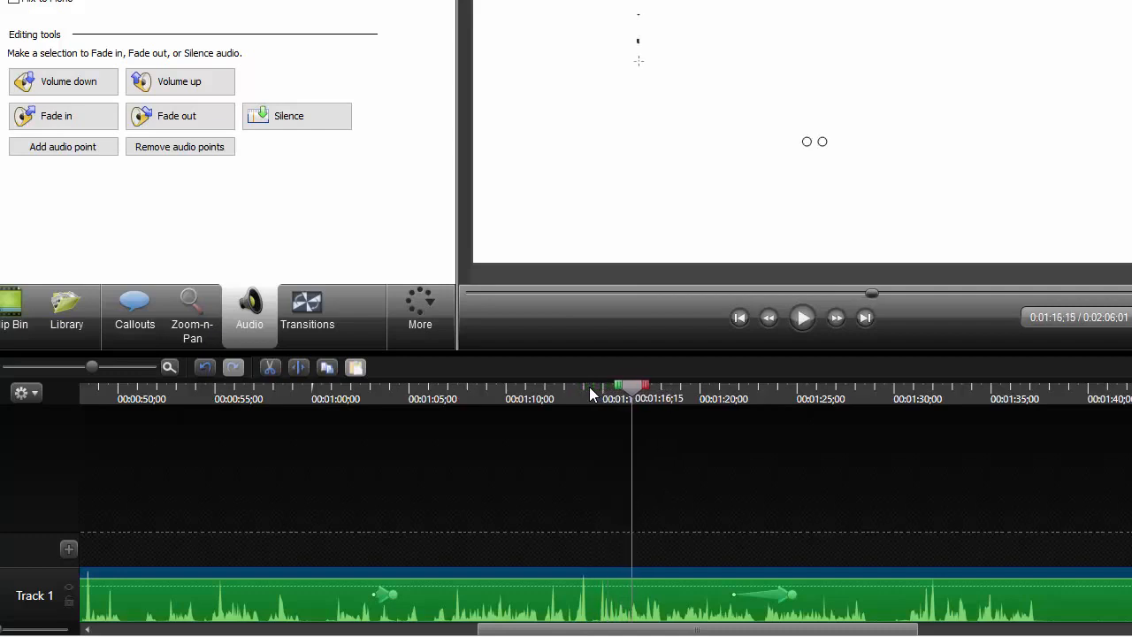
{"action": "mouse_move", "coordinate": [191, 315]}
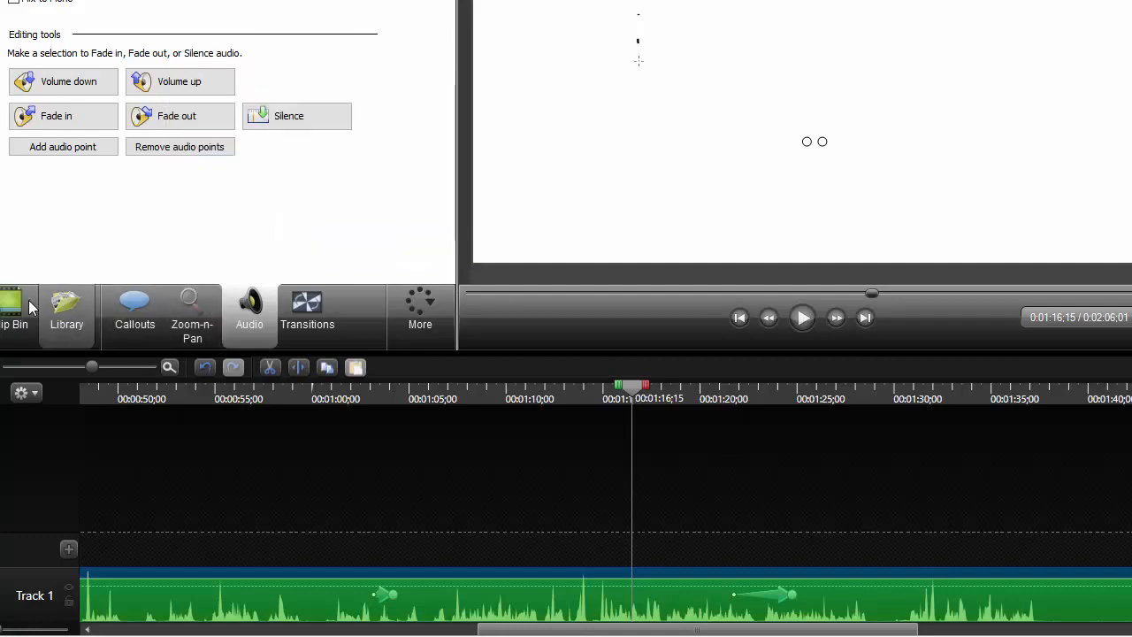
{"action": "mouse_move", "coordinate": [14, 314]}
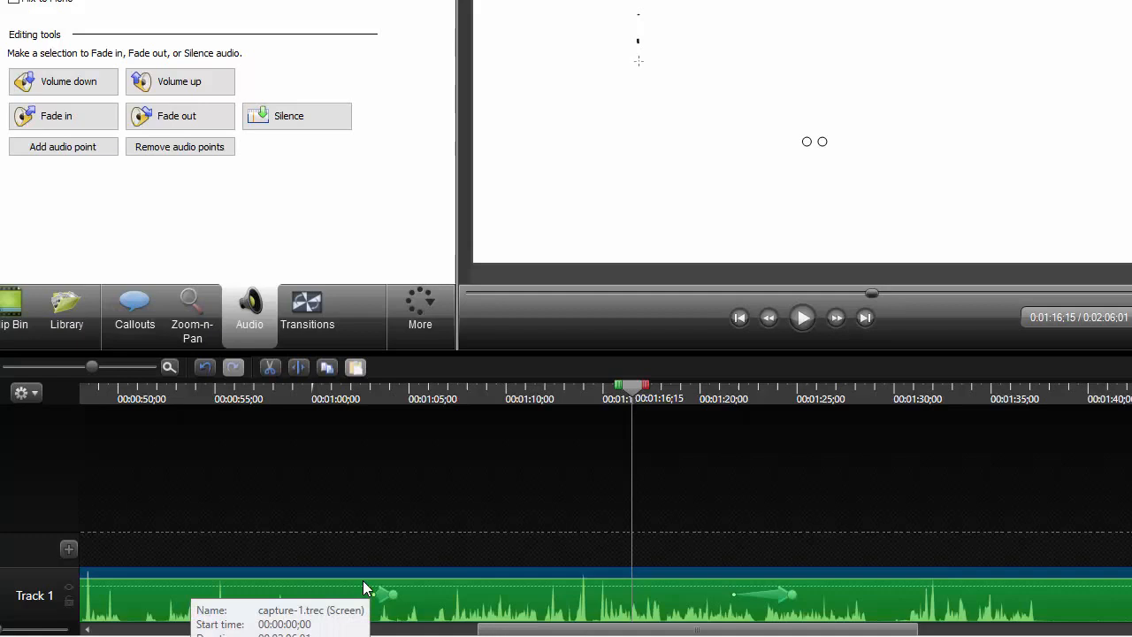
{"action": "mouse_move", "coordinate": [622, 583]}
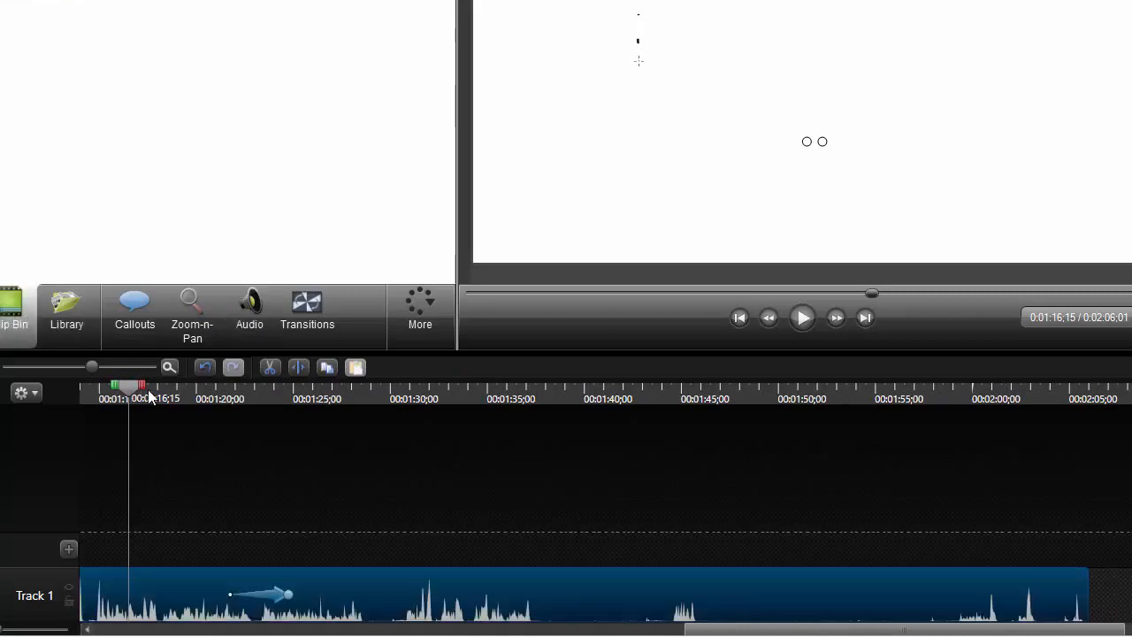
- Split the clip at 1:45:26 and 1:59:03 and set a faster clip speed on the writing section
{"action": "left_click", "coordinate": [602, 385]}
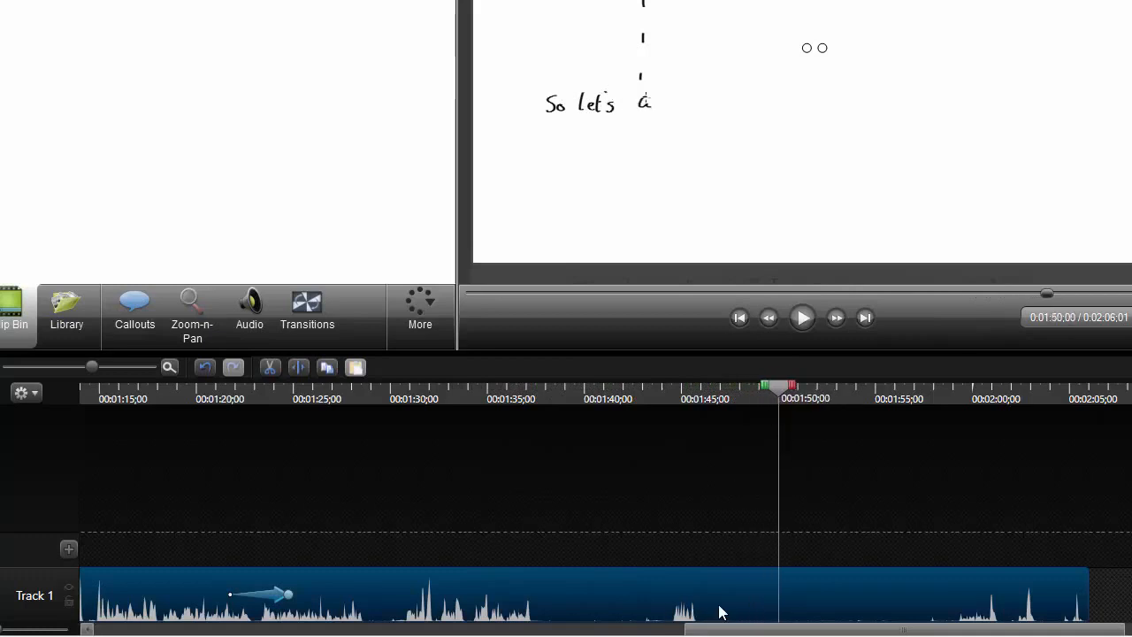
{"action": "left_click", "coordinate": [881, 385]}
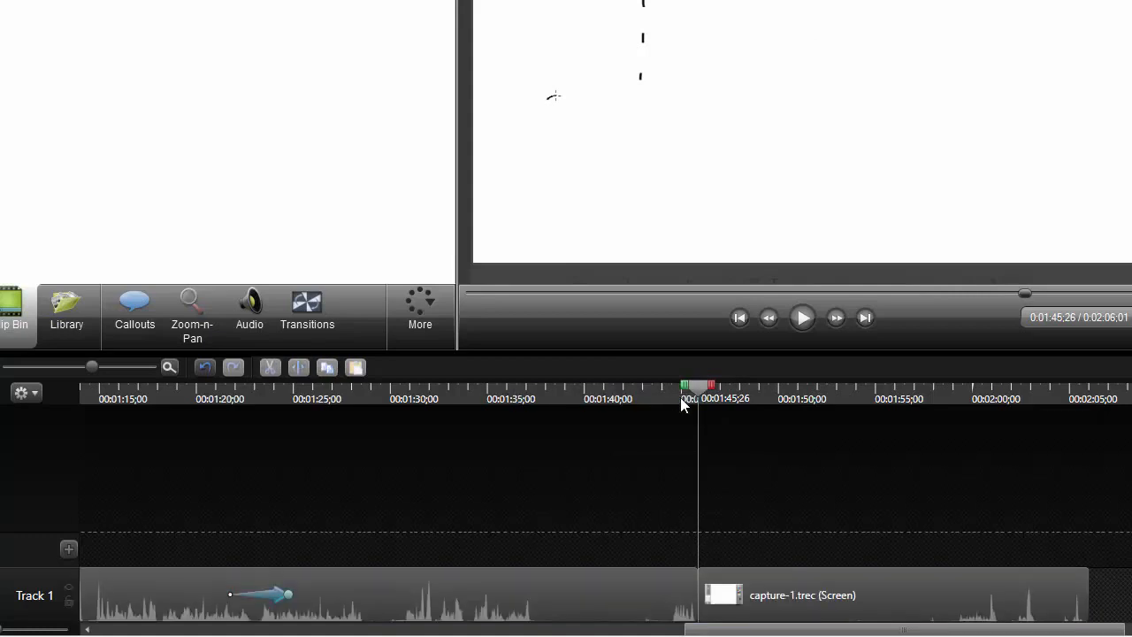
{"action": "left_click", "coordinate": [884, 595]}
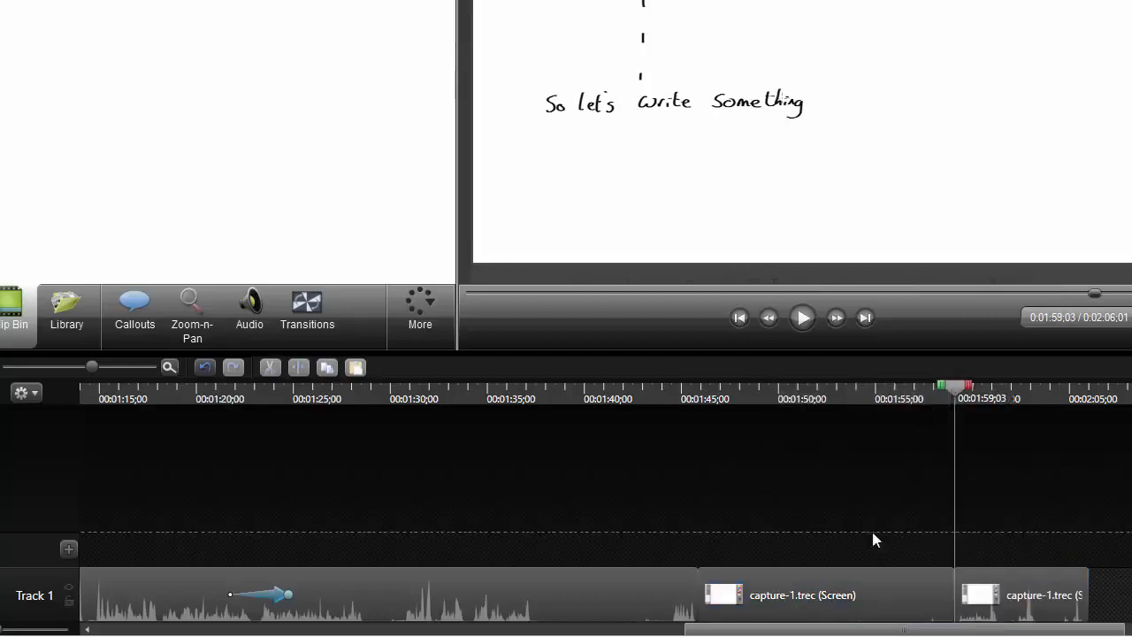
{"action": "right_click", "coordinate": [822, 594]}
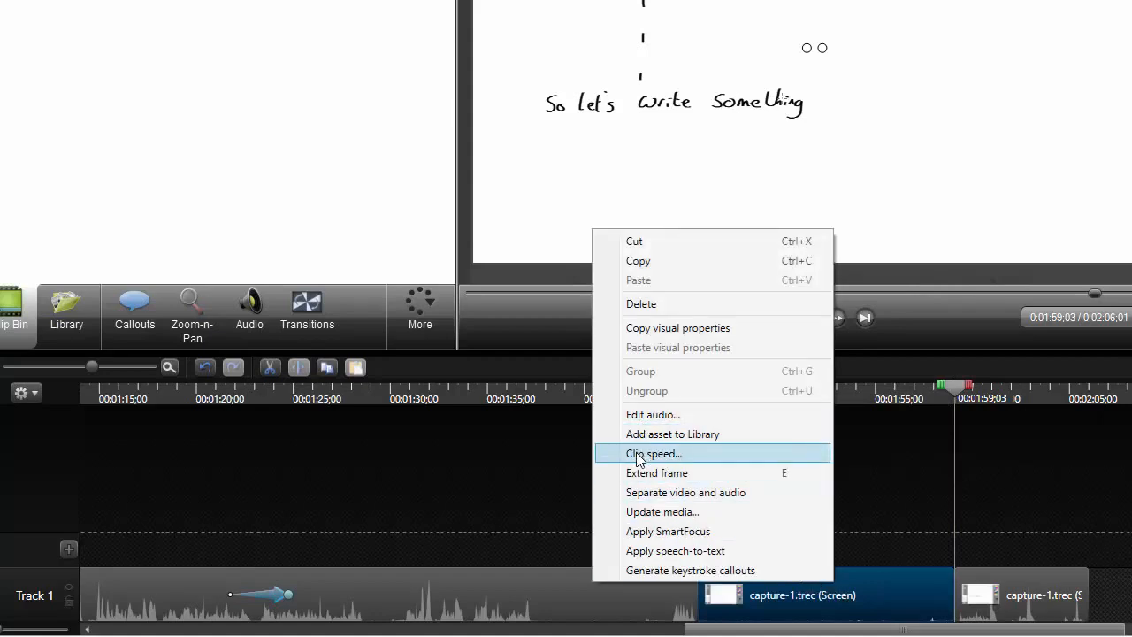
{"action": "left_click", "coordinate": [655, 452]}
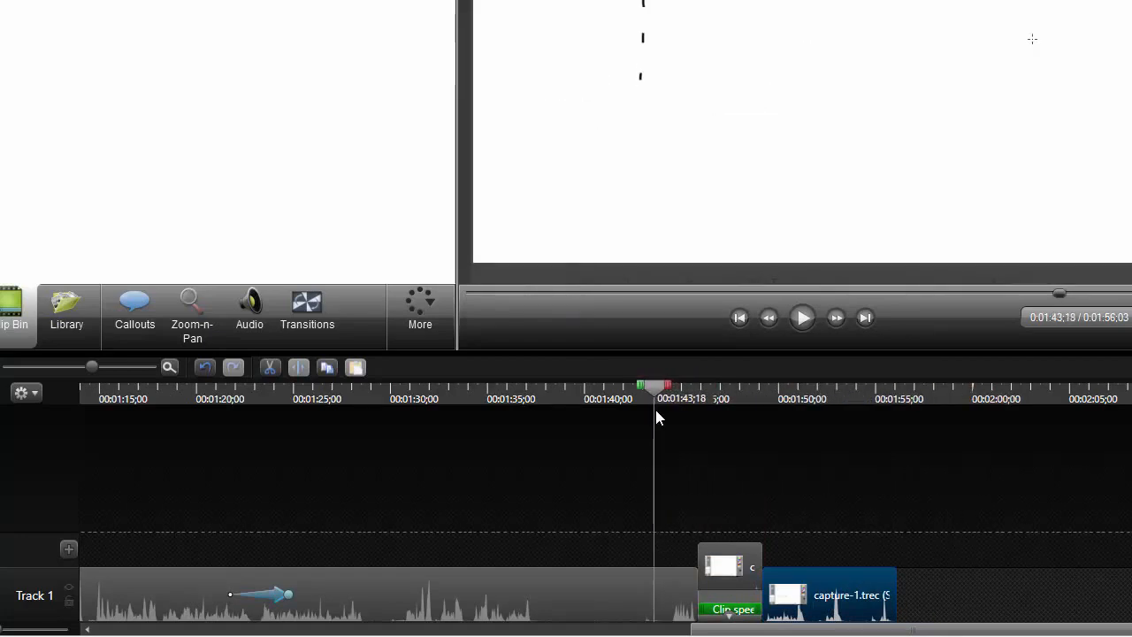
- Play back the sped-up writing section to check it
{"action": "left_click", "coordinate": [801, 319]}
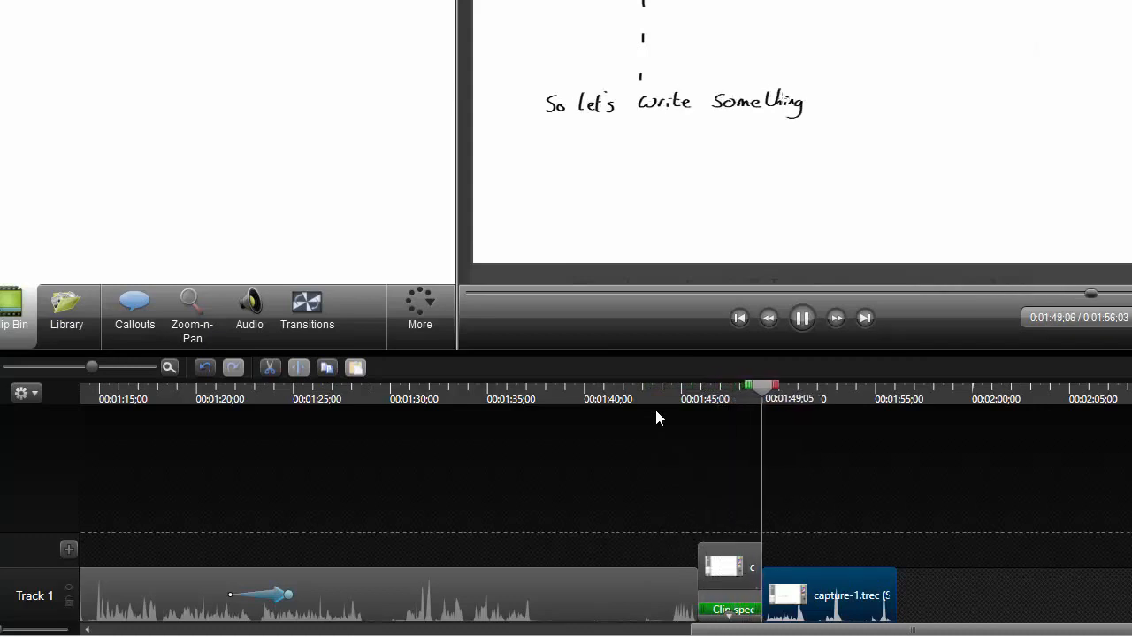
{"action": "left_click", "coordinate": [801, 318]}
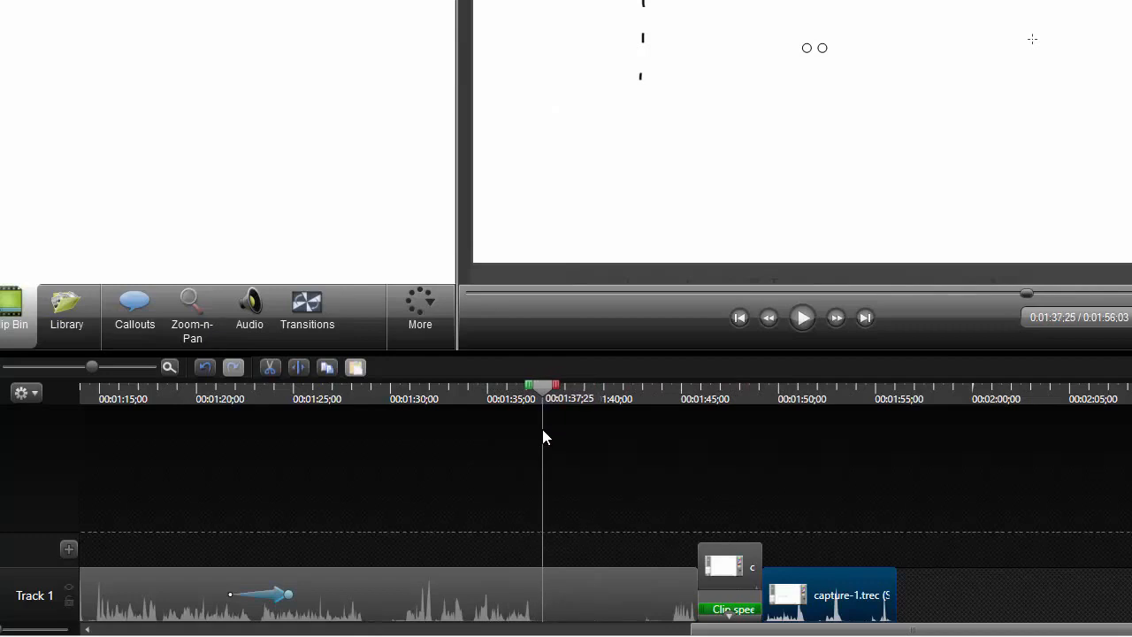
- Split at about 1:37, delete the idle clip up to 1:45, and scrub through the joined clips
{"action": "right_click", "coordinate": [545, 416]}
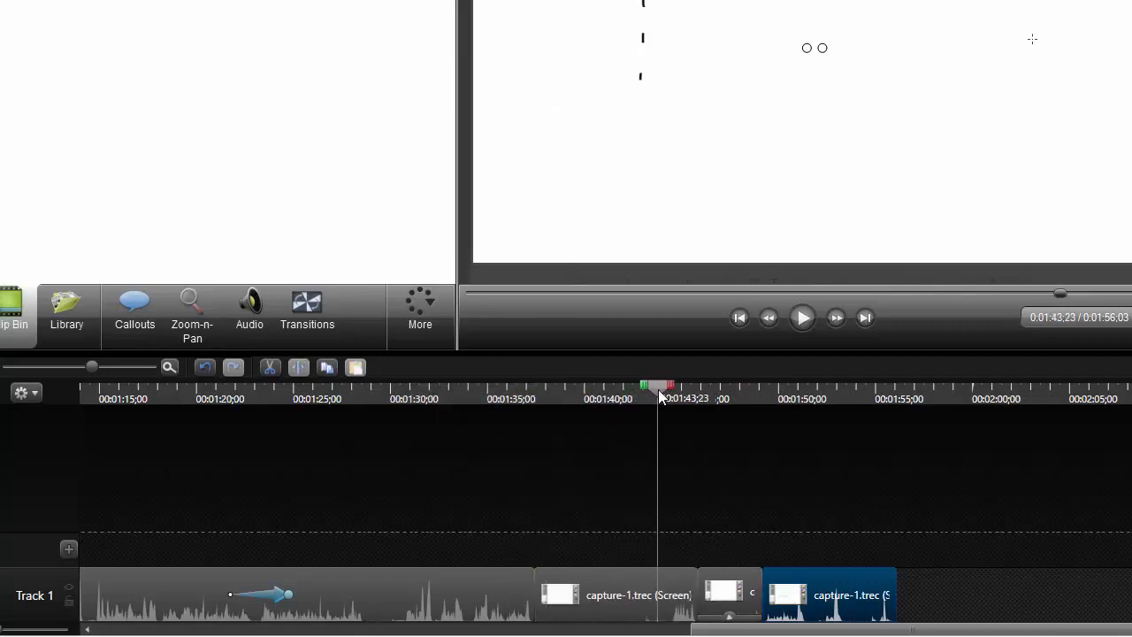
{"action": "right_click", "coordinate": [658, 392]}
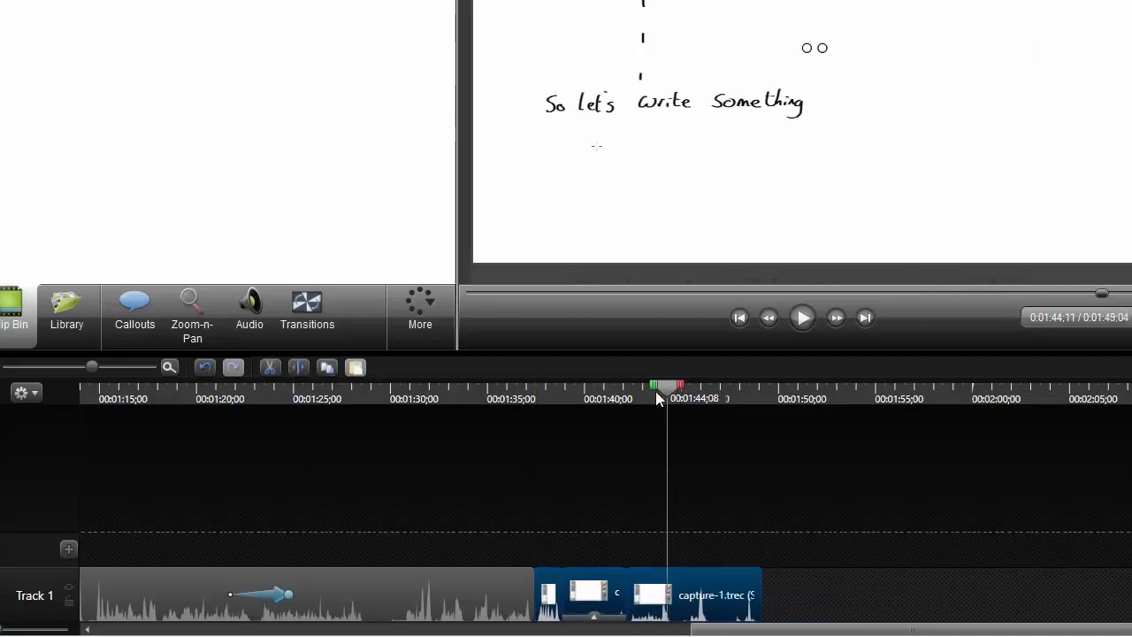
{"action": "left_click_drag", "start_coordinate": [662, 385], "coordinate": [619, 386]}
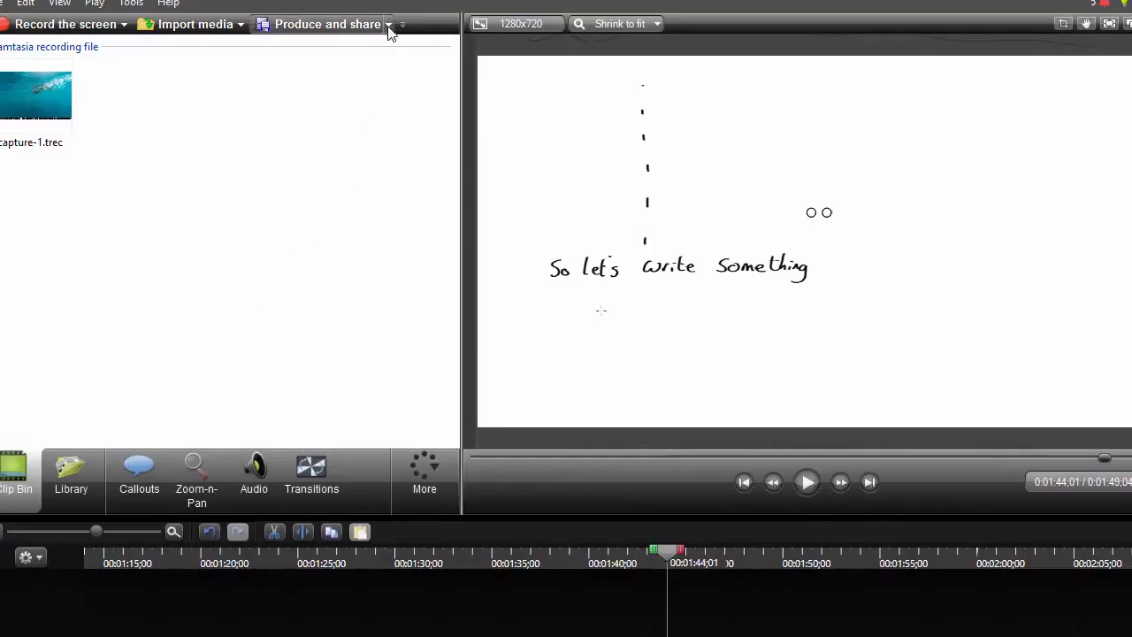
- Start producing the video with the 'MP4 only (up to 720p)' preset and proceed to the save location
{"action": "left_click", "coordinate": [328, 25]}
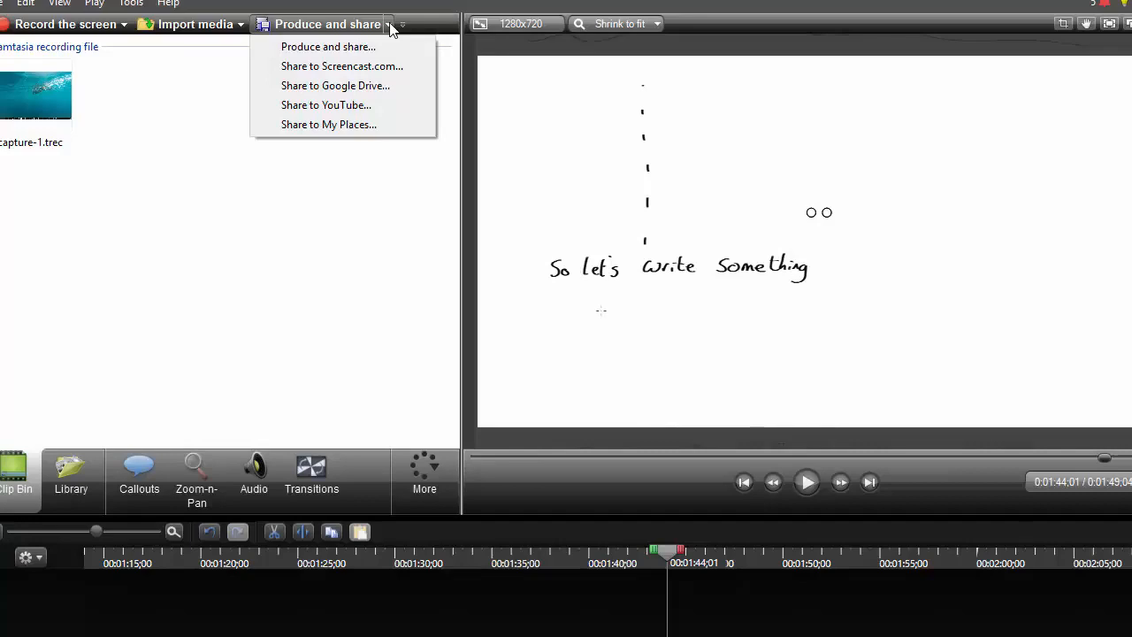
{"action": "mouse_move", "coordinate": [344, 46]}
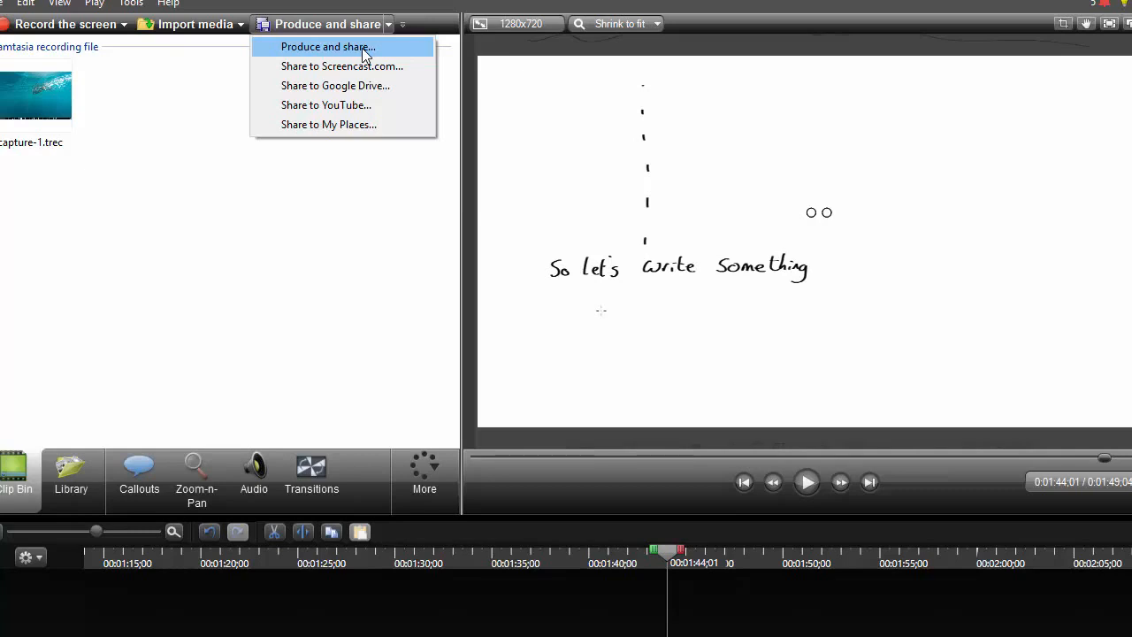
{"action": "left_click", "coordinate": [329, 46]}
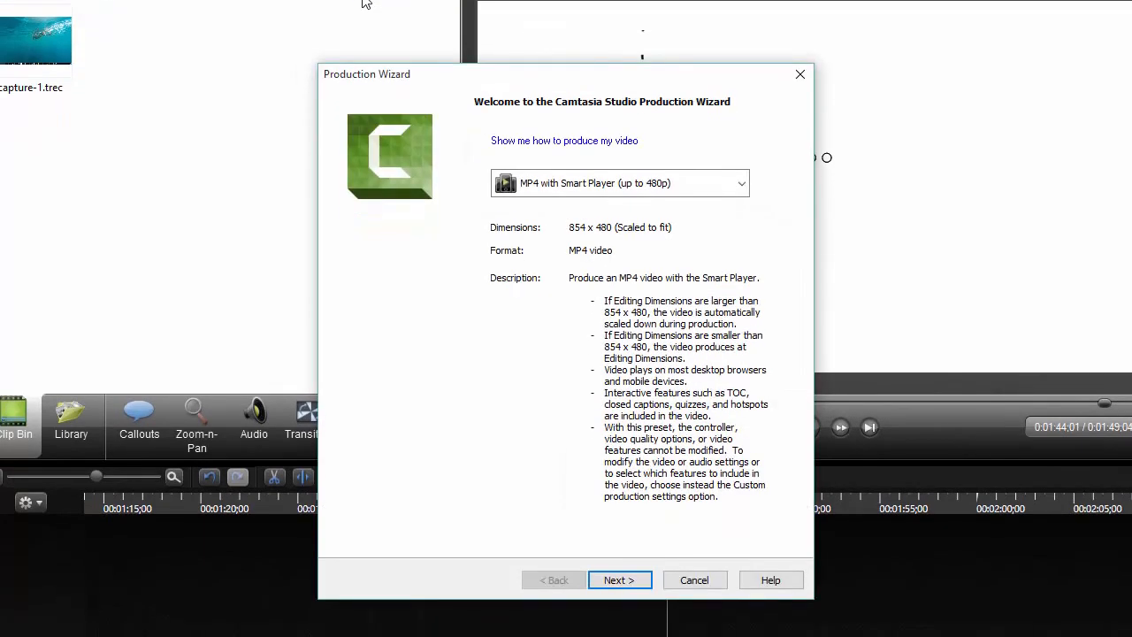
{"action": "left_click", "coordinate": [741, 182]}
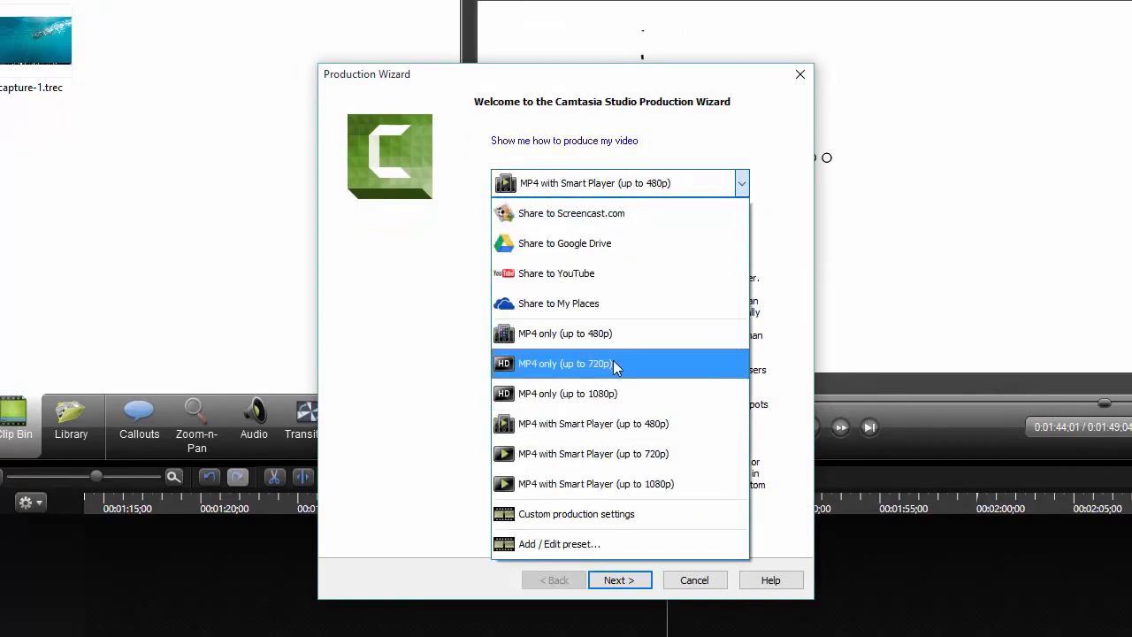
{"action": "left_click", "coordinate": [566, 363]}
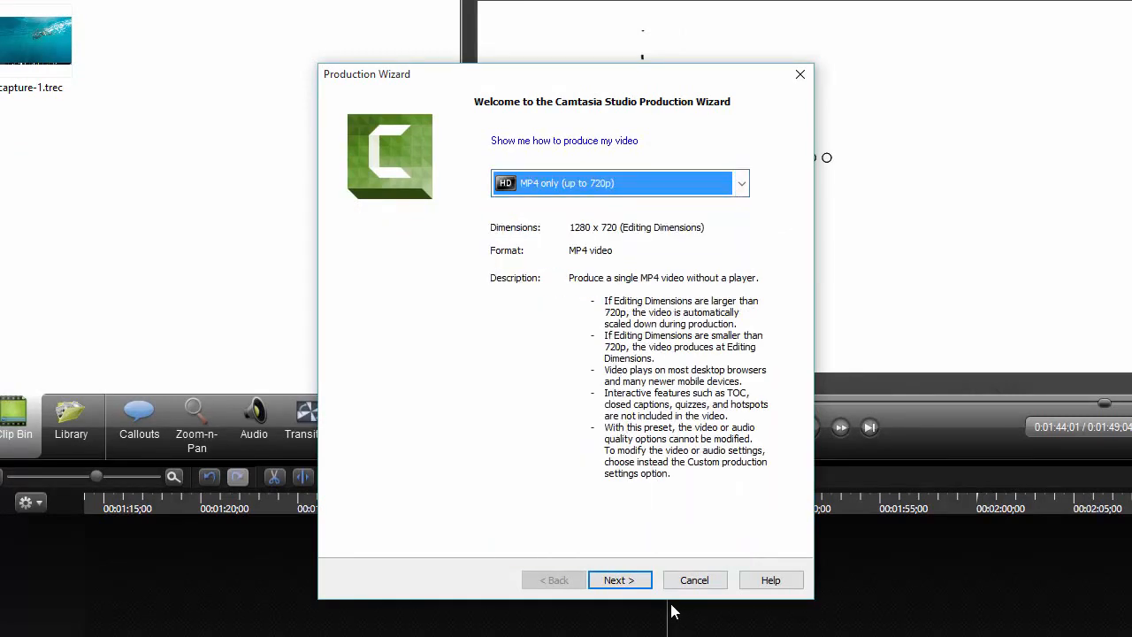
{"action": "left_click", "coordinate": [620, 580]}
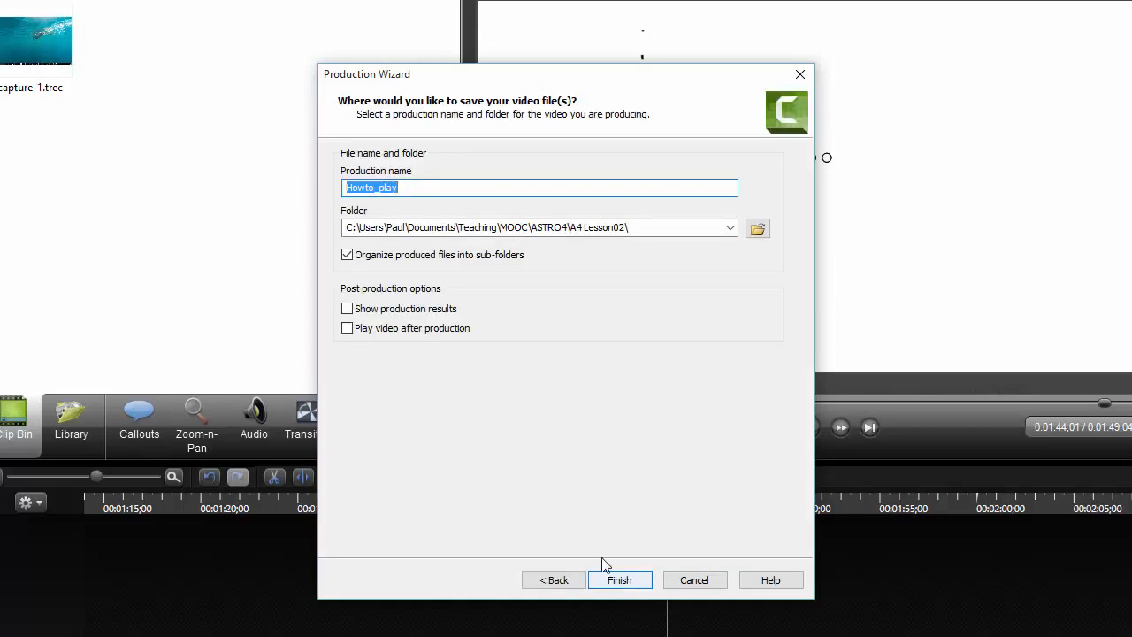
{"action": "mouse_move", "coordinate": [772, 581]}
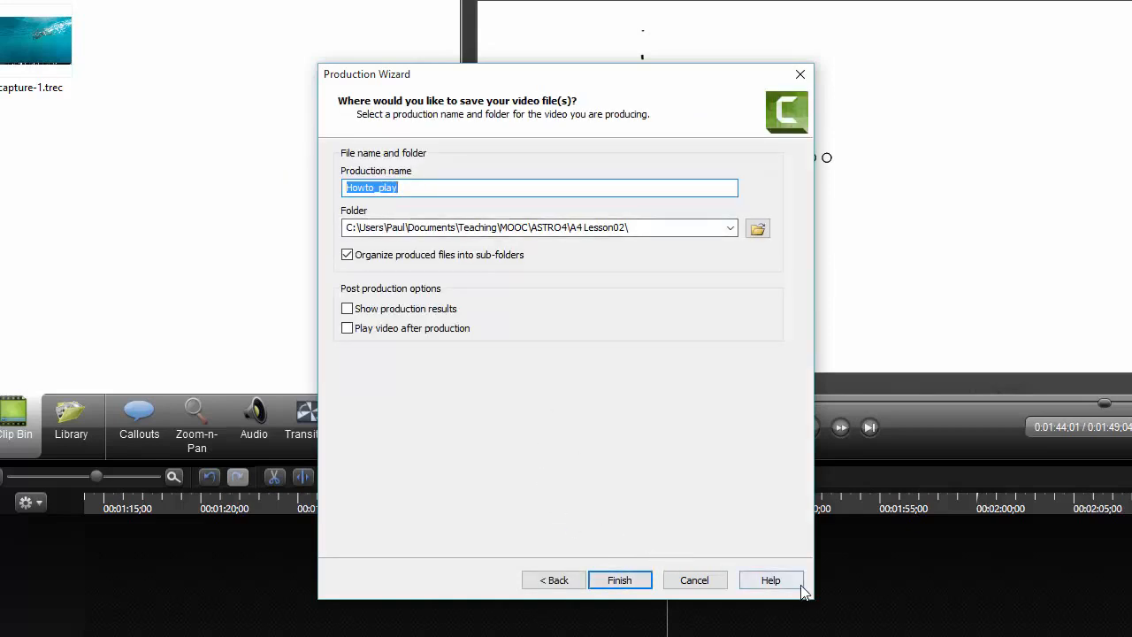
{"action": "mouse_move", "coordinate": [622, 460]}
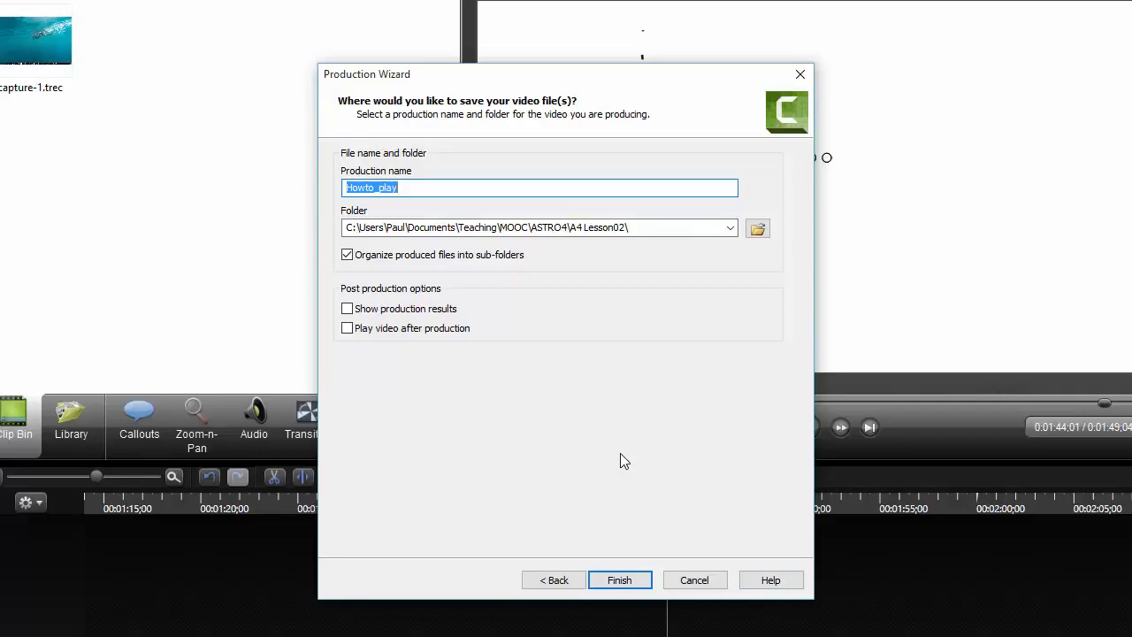
{"action": "mouse_move", "coordinate": [618, 448]}
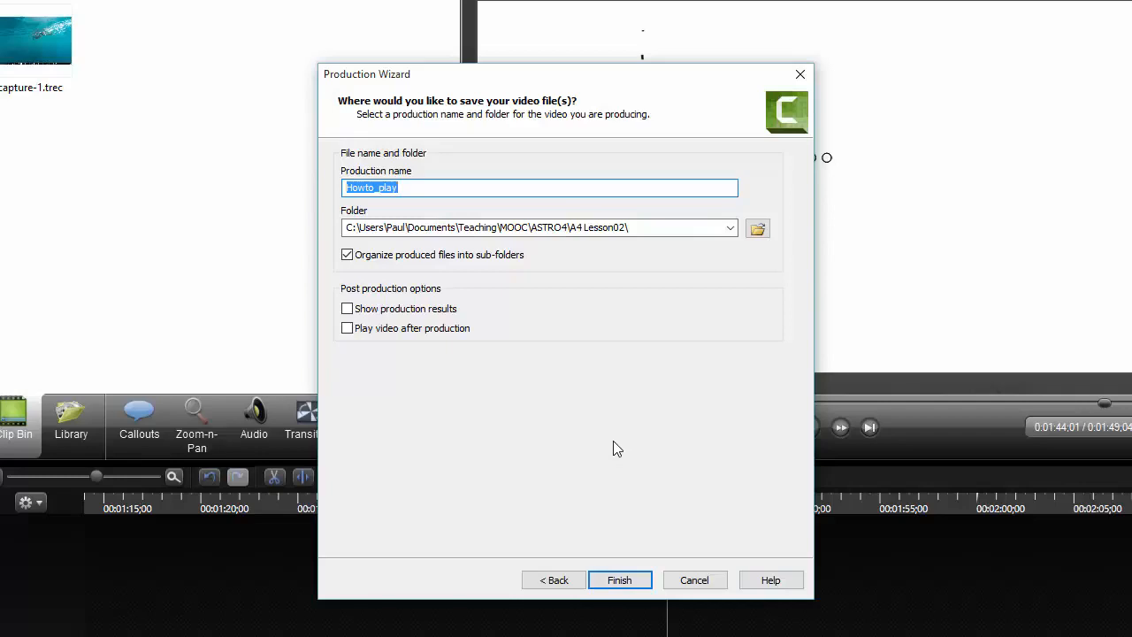
{"action": "mouse_move", "coordinate": [683, 573]}
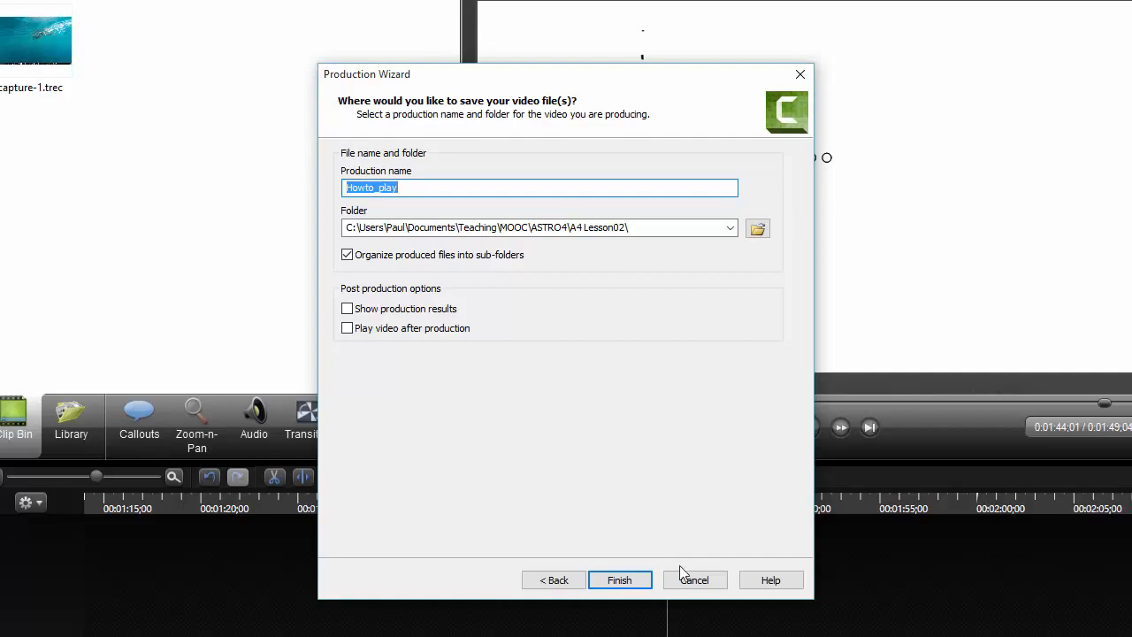